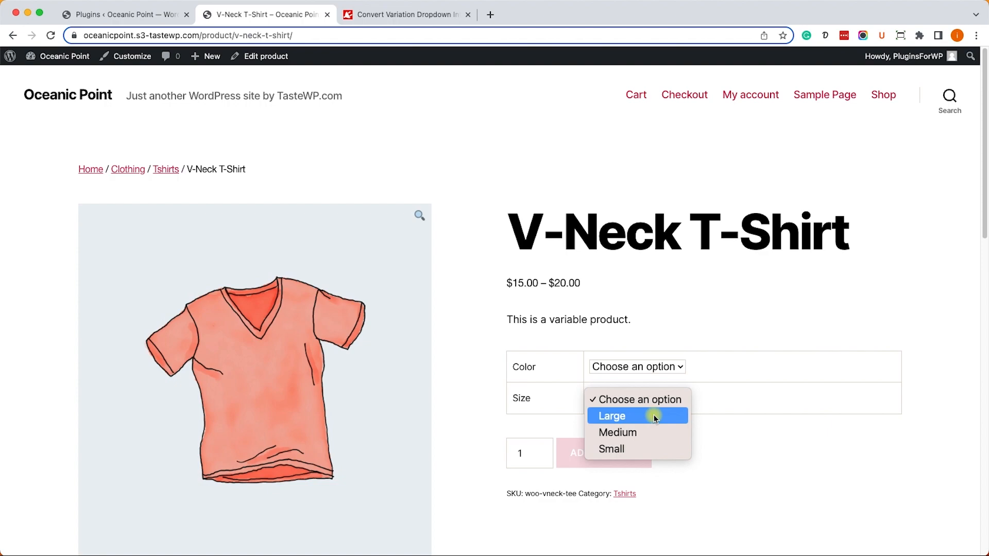
Review the V-Neck T-Shirt's Size dropdown choices without selecting any.
{"action": "left_click", "coordinate": [636, 367]}
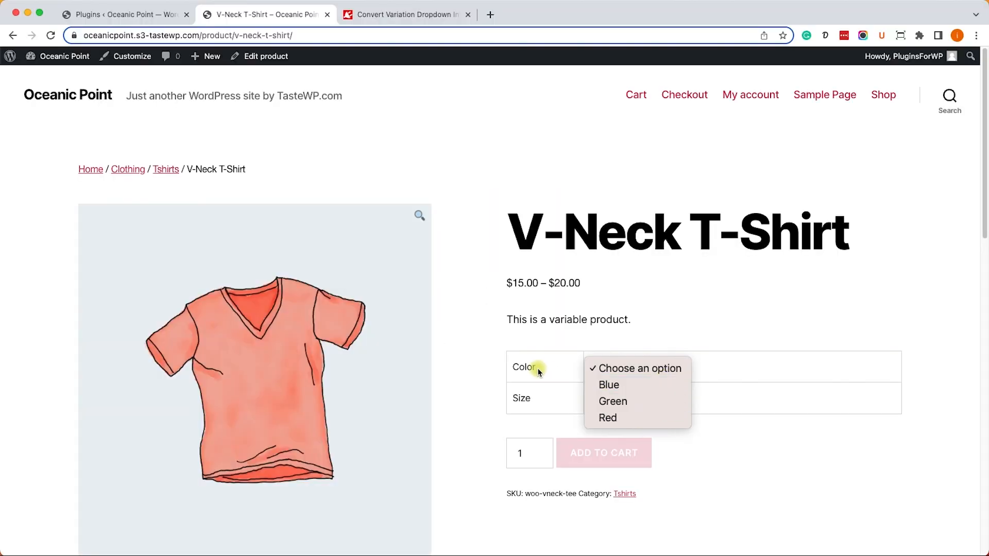
{"action": "left_click", "coordinate": [636, 399]}
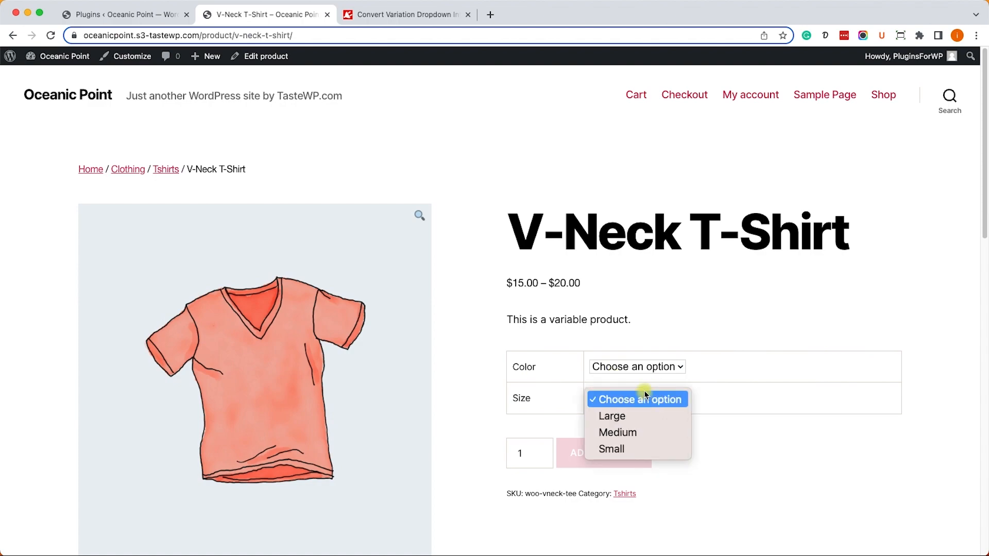
{"action": "left_click", "coordinate": [637, 399]}
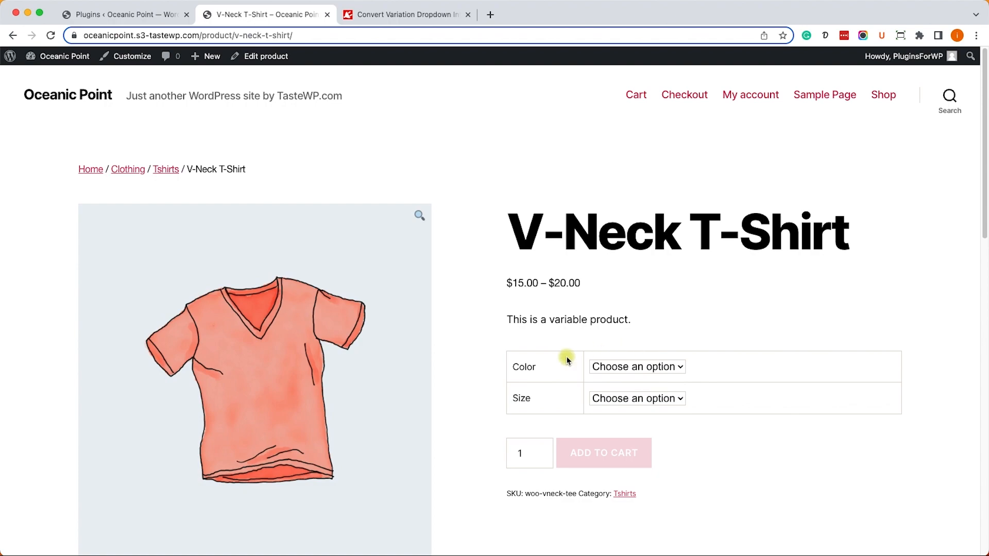
{"action": "mouse_move", "coordinate": [757, 369]}
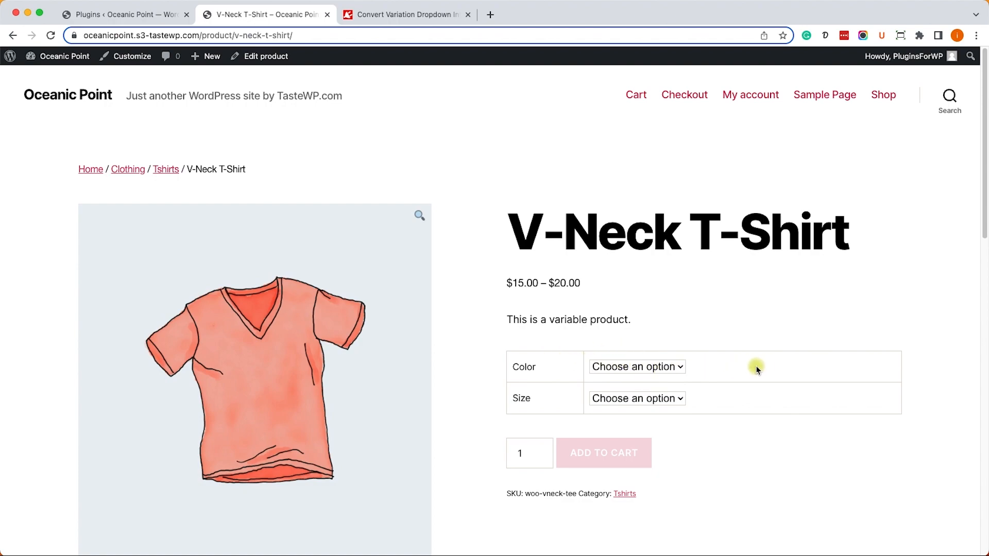
{"action": "mouse_move", "coordinate": [739, 366]}
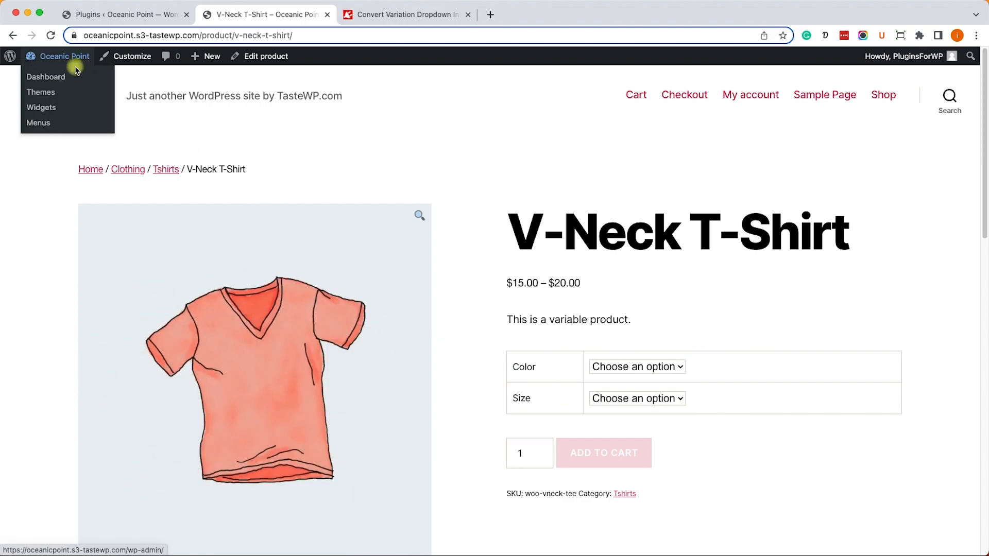
From the dashboard, load the Twenty Twenty Theme Functions (functions.php) file in the Theme File Editor.
{"action": "left_click", "coordinate": [45, 77]}
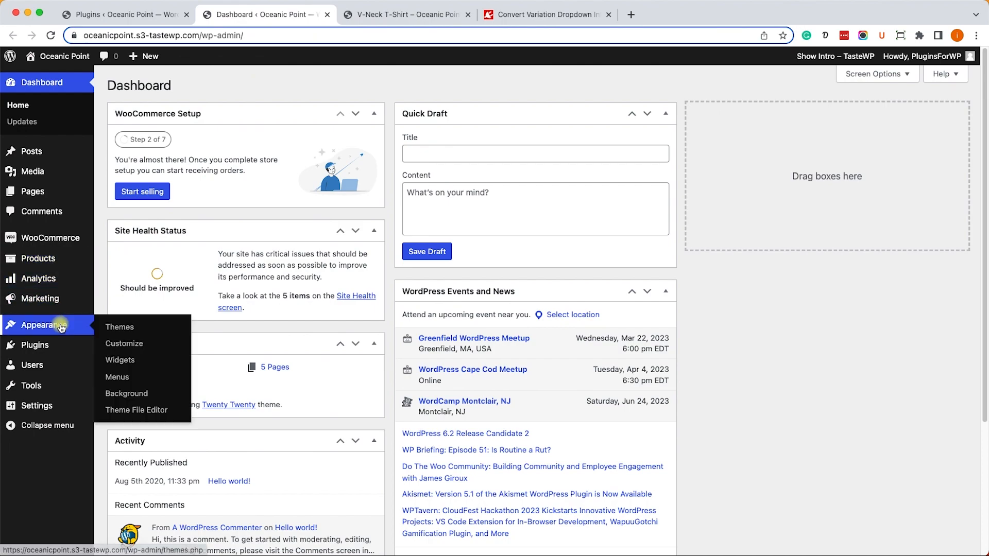
{"action": "left_click", "coordinate": [136, 410]}
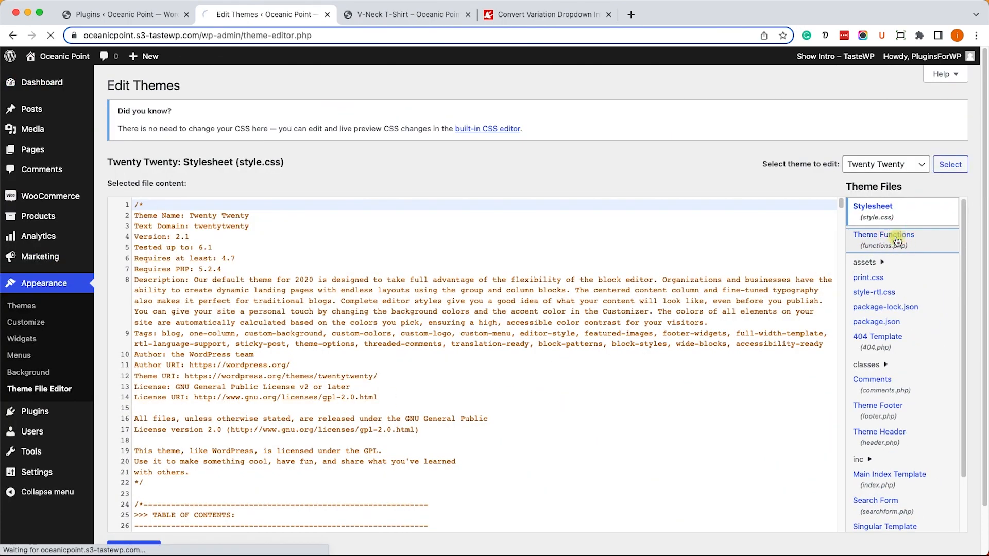
{"action": "left_click", "coordinate": [884, 235]}
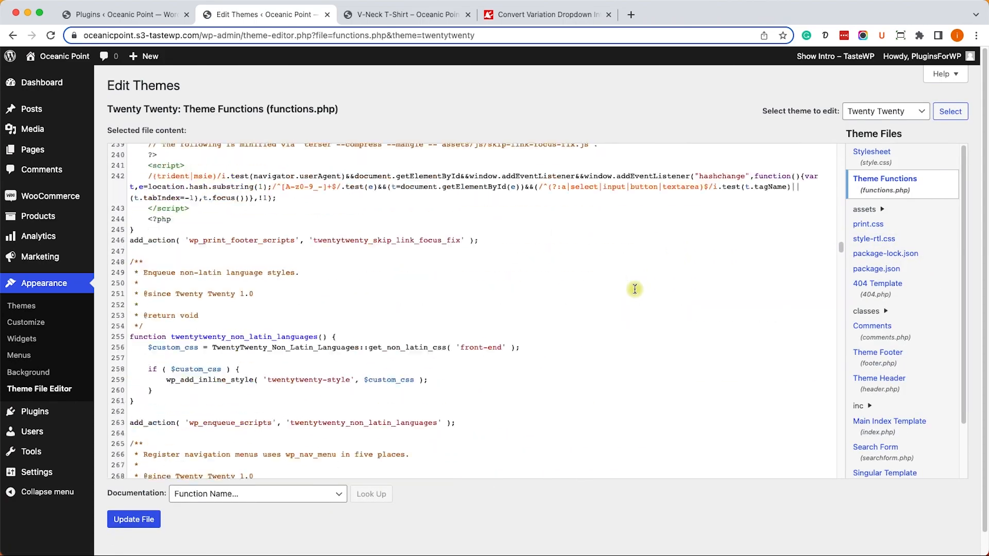
{"action": "scroll", "scroll_direction": "down", "scroll_amount": 3}
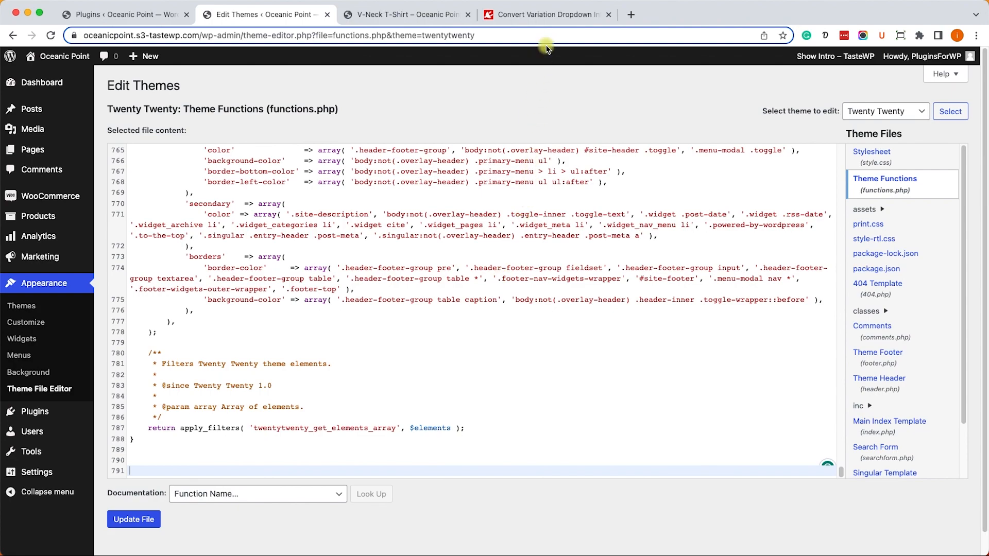
Copy the tutorial's radio-button snippet, paste it at the end of functions.php and update the file.
{"action": "left_click", "coordinate": [552, 15]}
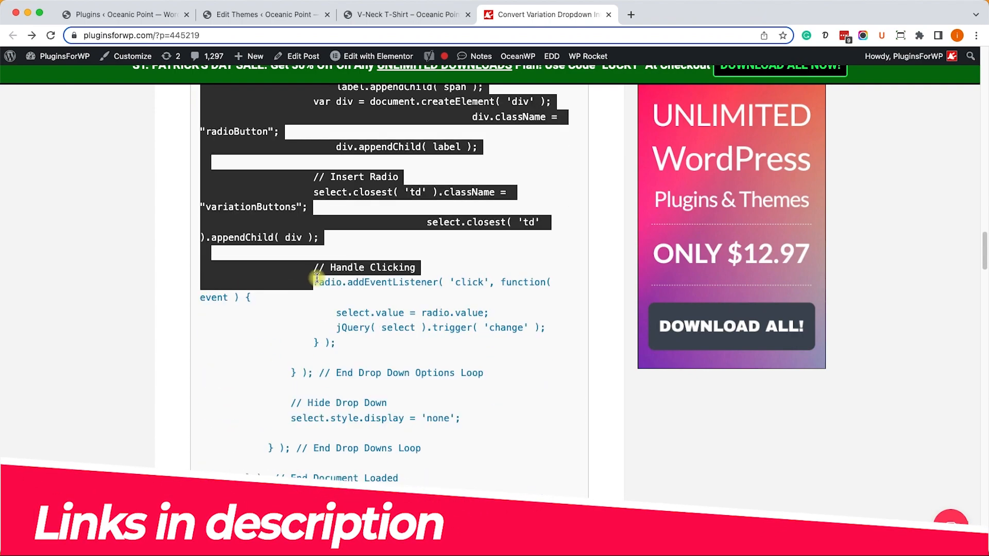
{"action": "scroll", "scroll_direction": "down", "scroll_amount": 3}
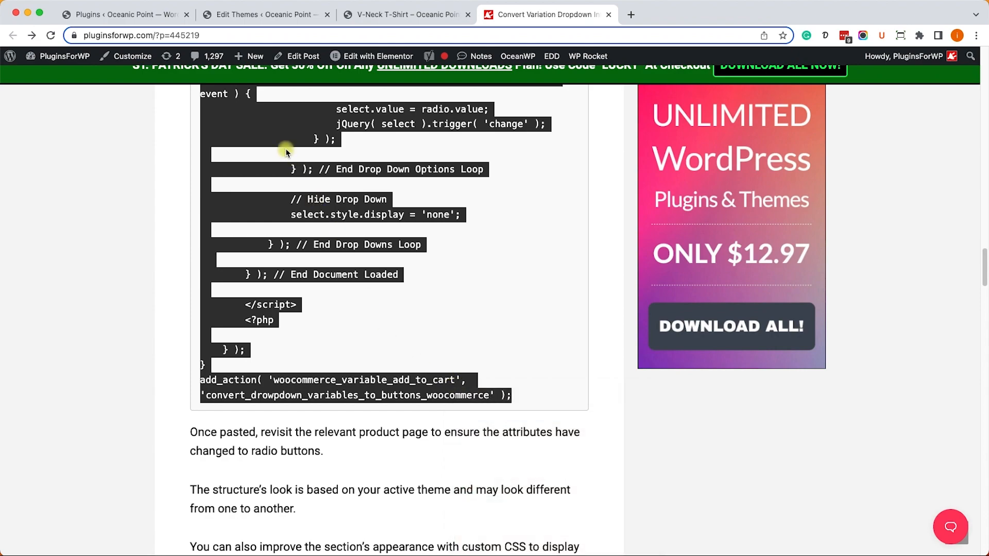
{"action": "left_click", "coordinate": [265, 14]}
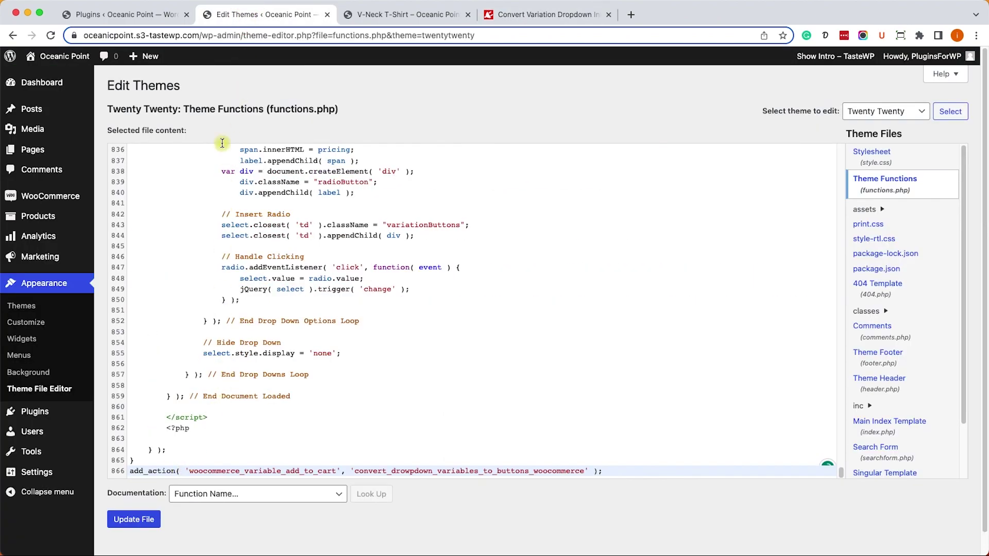
{"action": "left_click", "coordinate": [134, 519]}
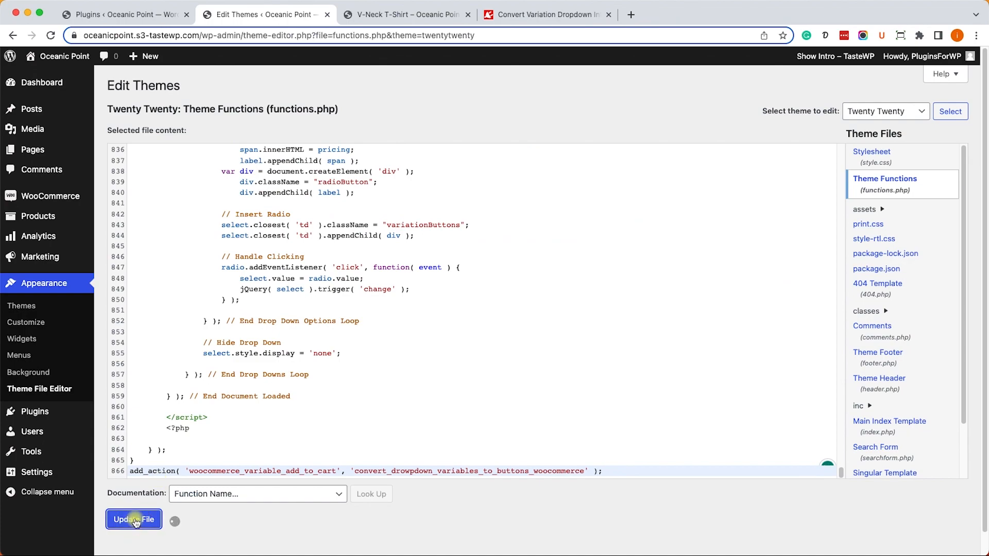
{"action": "left_click", "coordinate": [134, 519]}
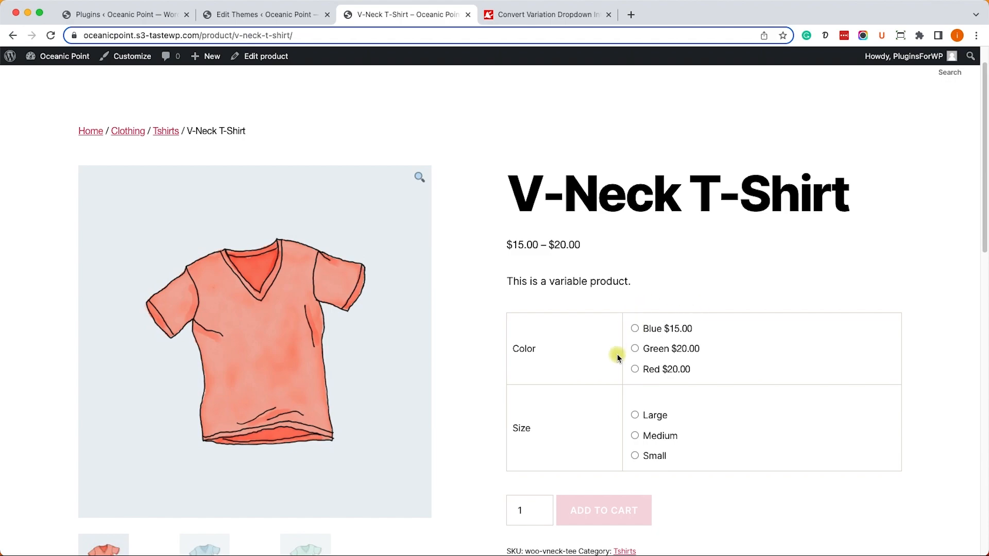
{"action": "mouse_move", "coordinate": [638, 319]}
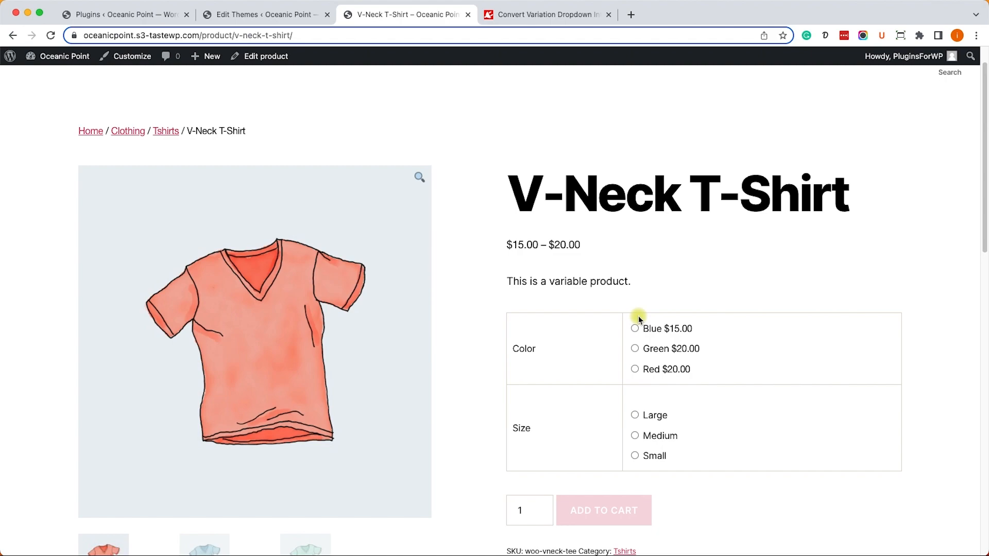
{"action": "mouse_move", "coordinate": [138, 70]}
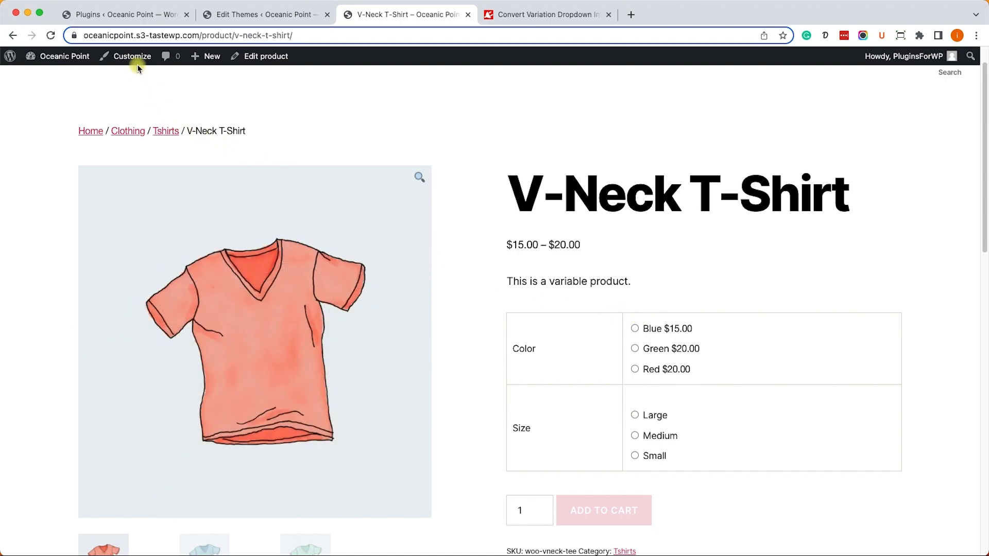
Launch the live Customizer from the product page's admin bar.
{"action": "left_click", "coordinate": [131, 56]}
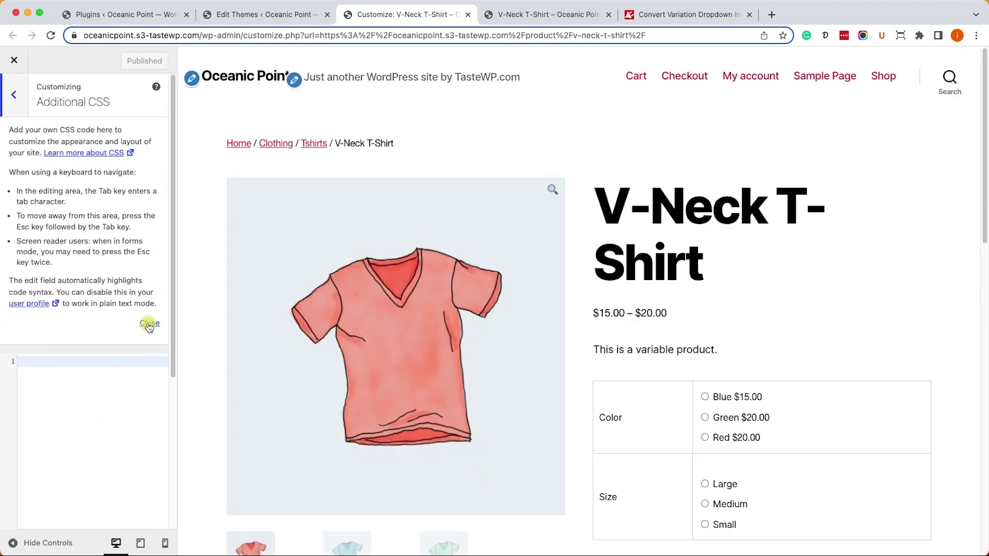
Dismiss the Additional CSS help notes and paste the tutorial's light-blue boxed-option CSS into the editor.
{"action": "left_click", "coordinate": [148, 324]}
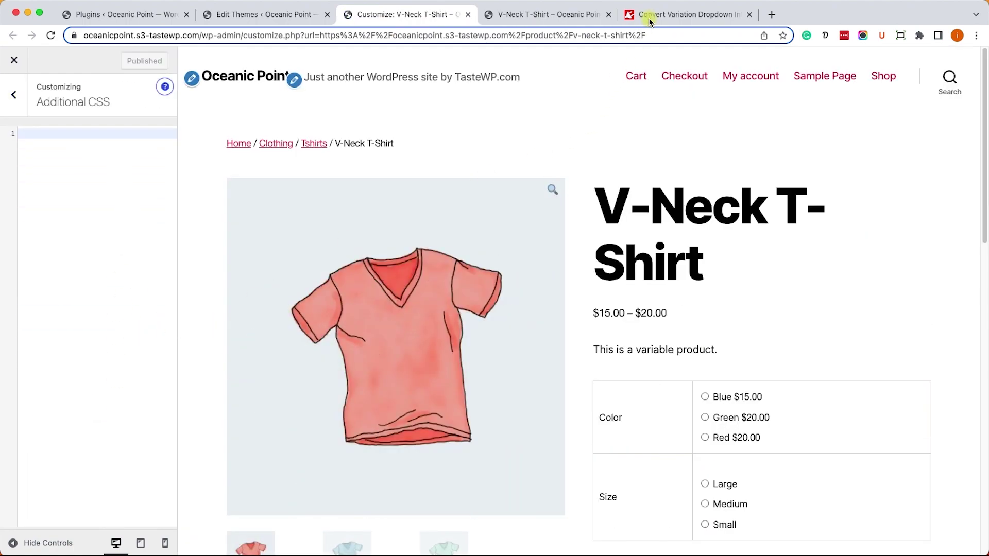
{"action": "left_click", "coordinate": [688, 14]}
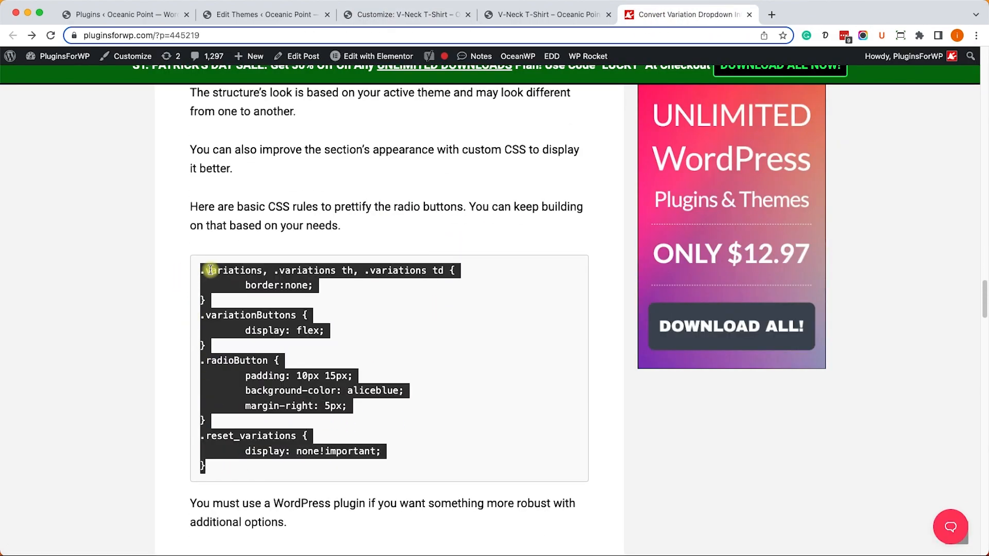
{"action": "left_click", "coordinate": [297, 166]}
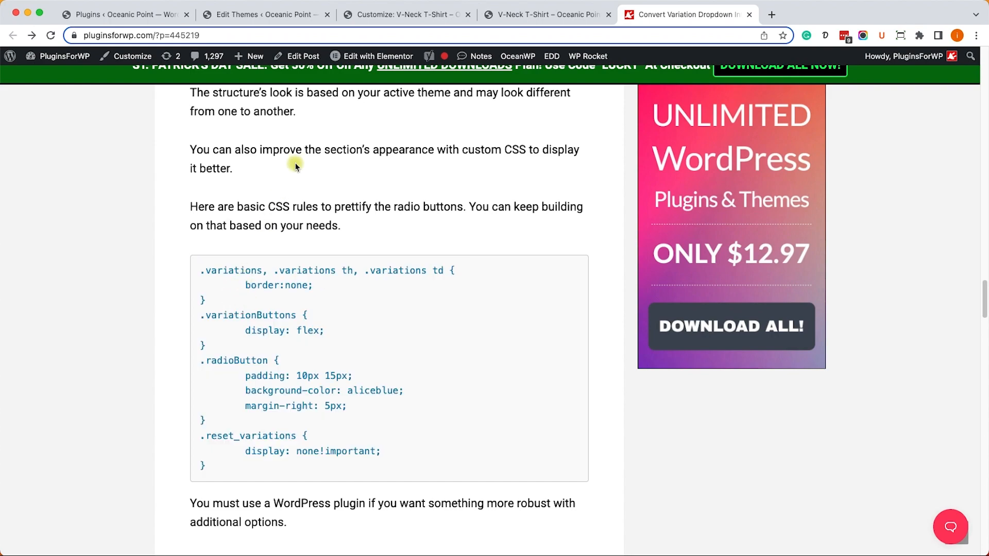
{"action": "left_click", "coordinate": [411, 15]}
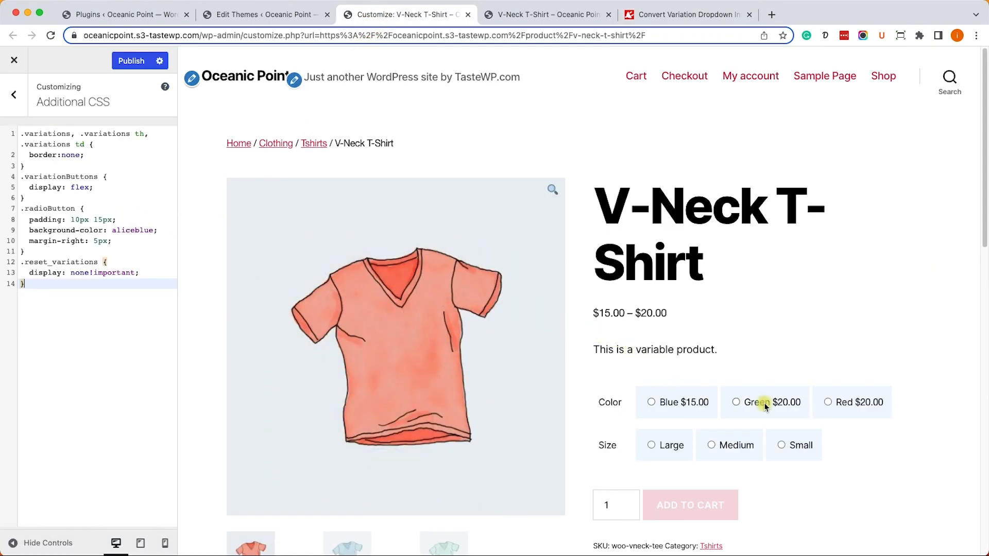
{"action": "scroll", "scroll_direction": "down", "scroll_amount": 3}
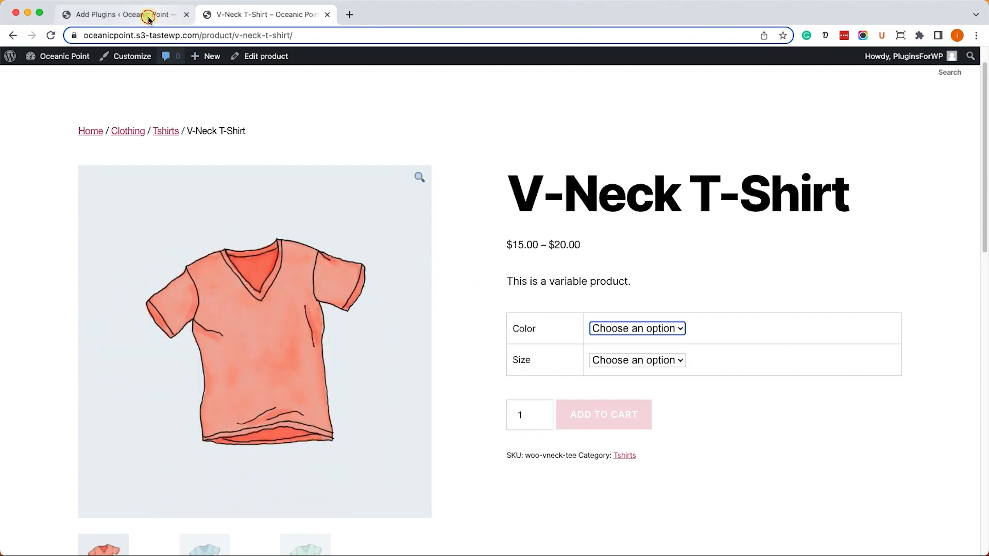
Activate Variation Swatches for WooCommerce from the Add Plugins results and return to the V-Neck T-Shirt page.
{"action": "left_click", "coordinate": [149, 17]}
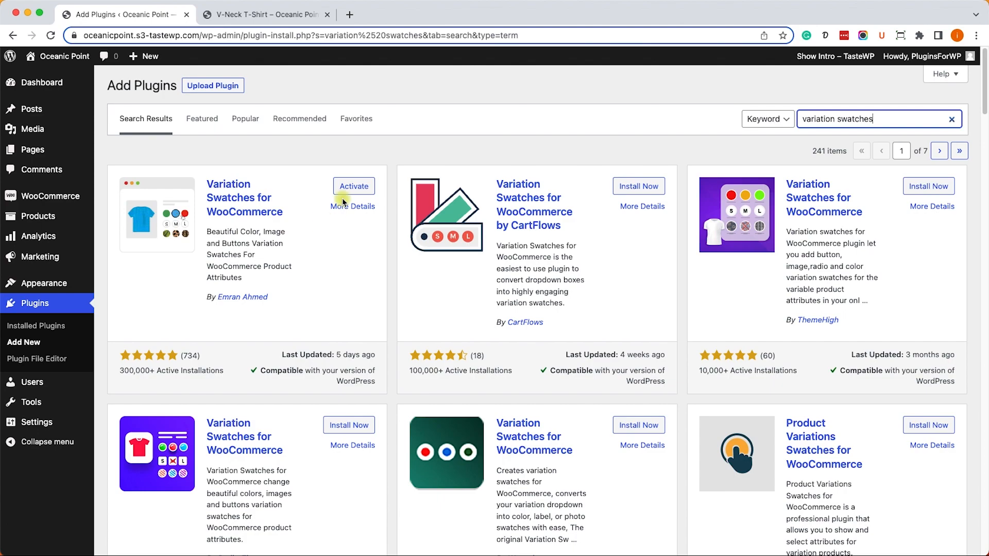
{"action": "left_click", "coordinate": [354, 185]}
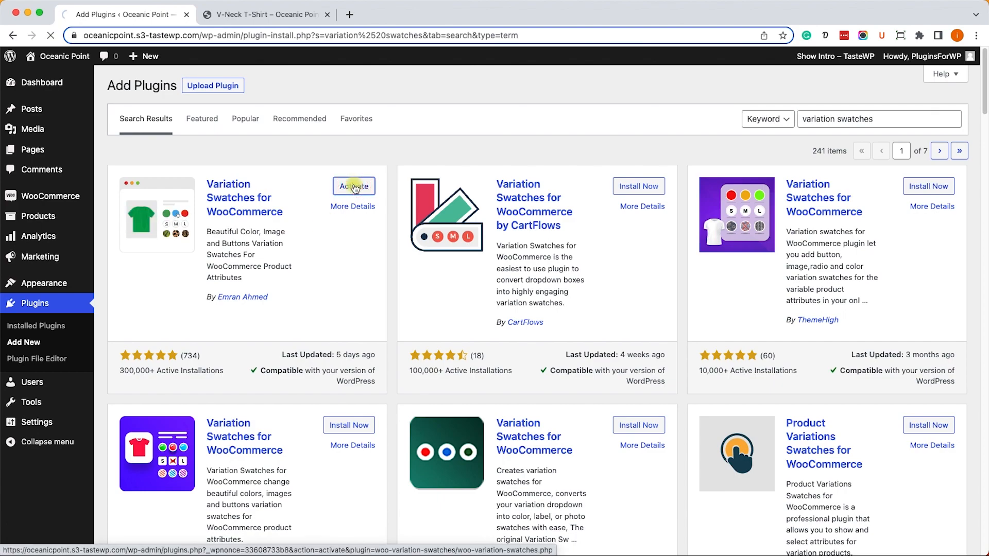
{"action": "left_click", "coordinate": [355, 185]}
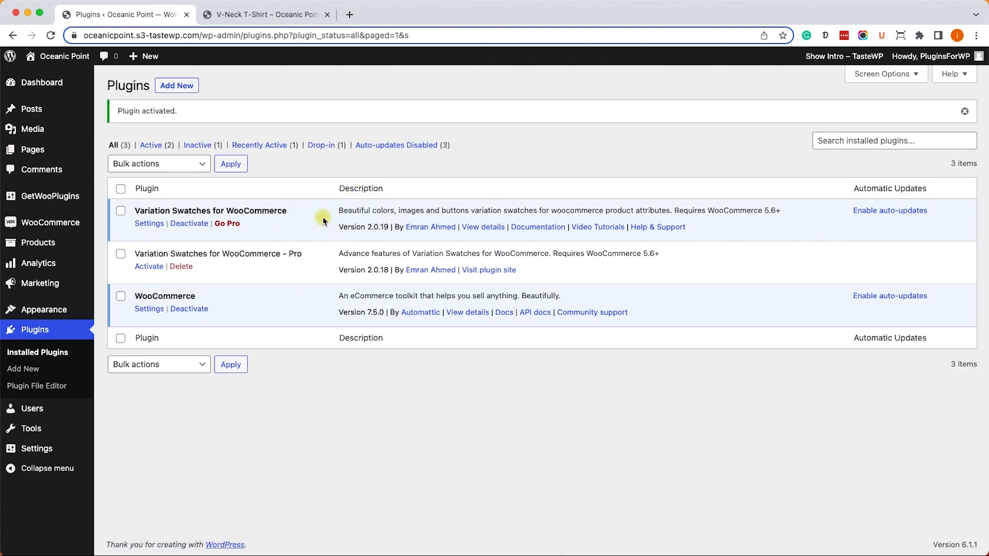
{"action": "left_click", "coordinate": [275, 15]}
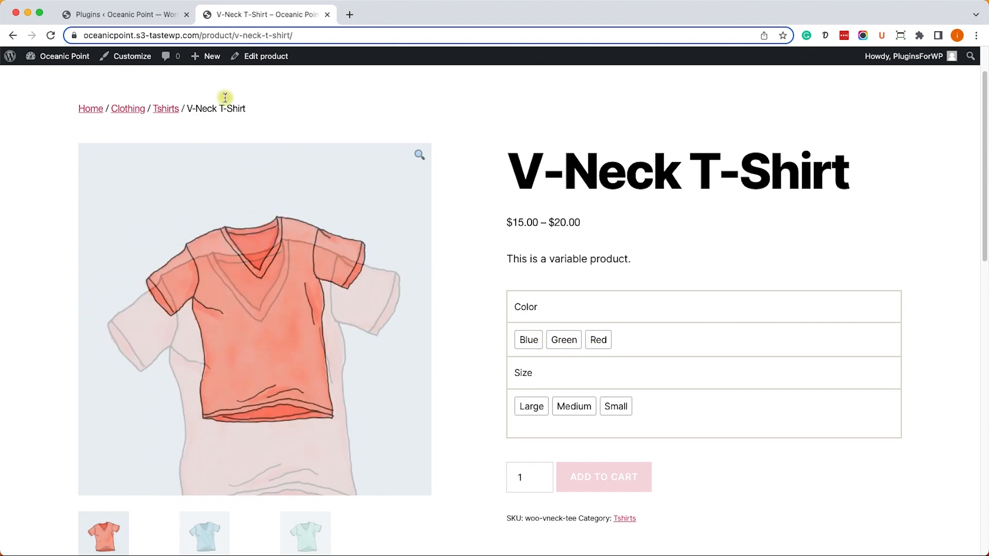
In Products > Attributes, edit Color, set its Type to Color, update it and return to the product page.
{"action": "left_click", "coordinate": [155, 15]}
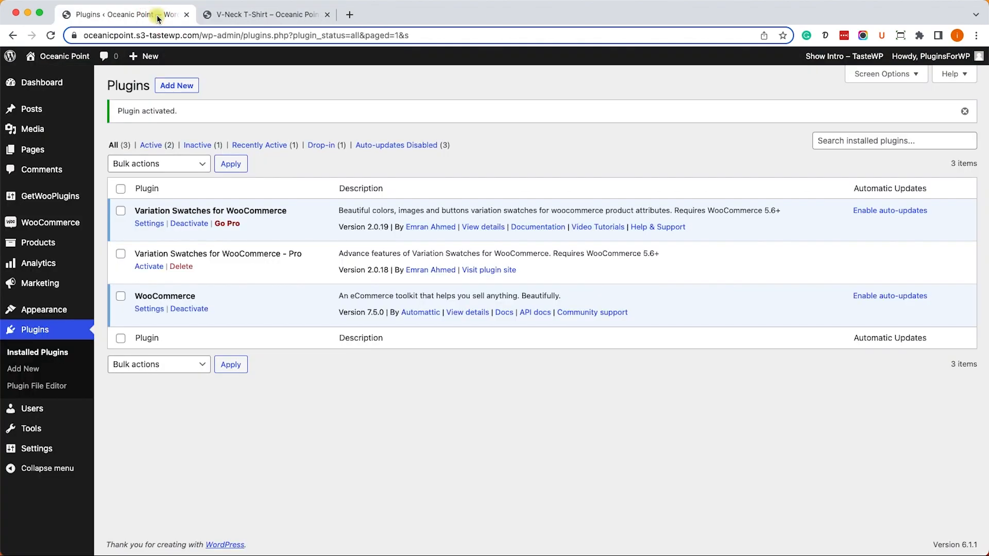
{"action": "mouse_move", "coordinate": [37, 242]}
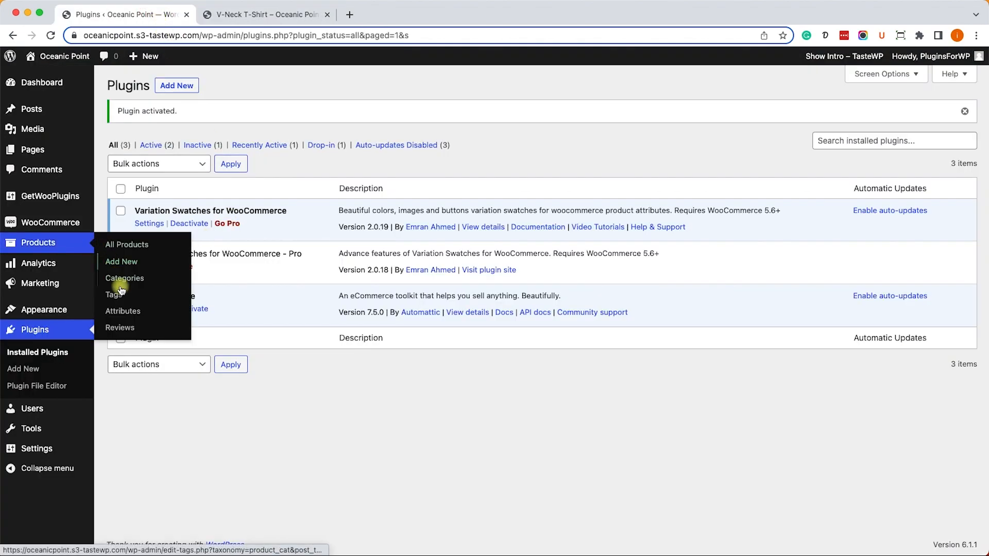
{"action": "left_click", "coordinate": [122, 311]}
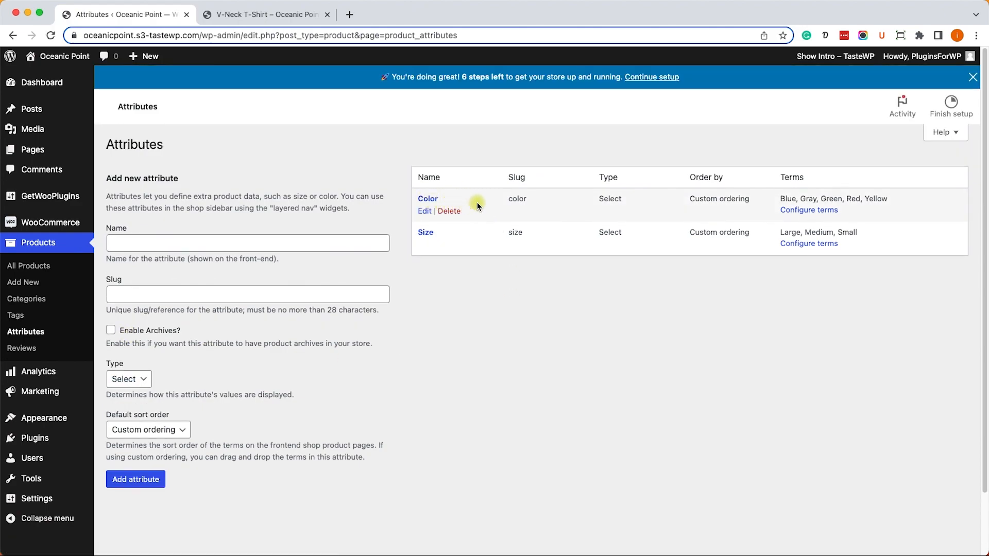
{"action": "mouse_move", "coordinate": [617, 205]}
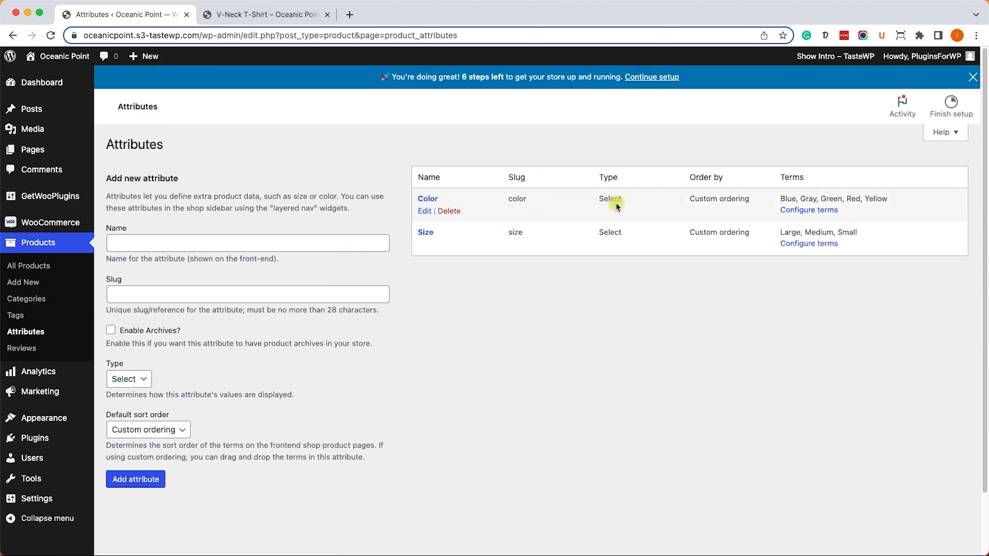
{"action": "left_click", "coordinate": [425, 211]}
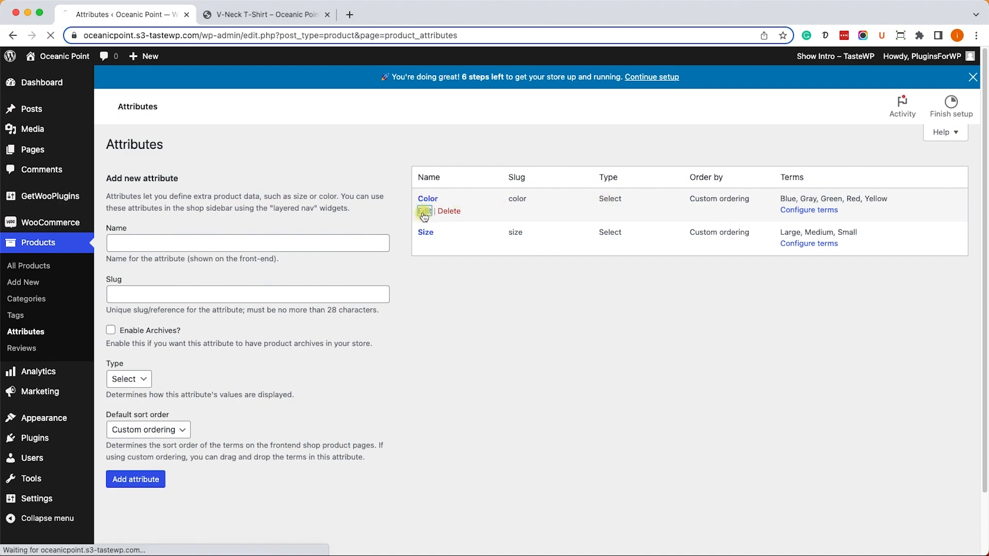
{"action": "left_click", "coordinate": [424, 214]}
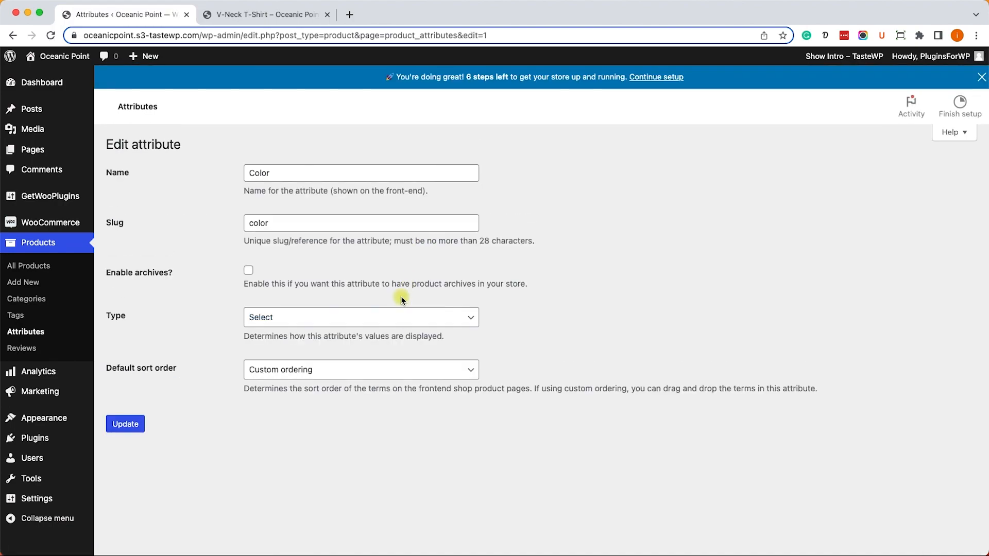
{"action": "left_click", "coordinate": [361, 318]}
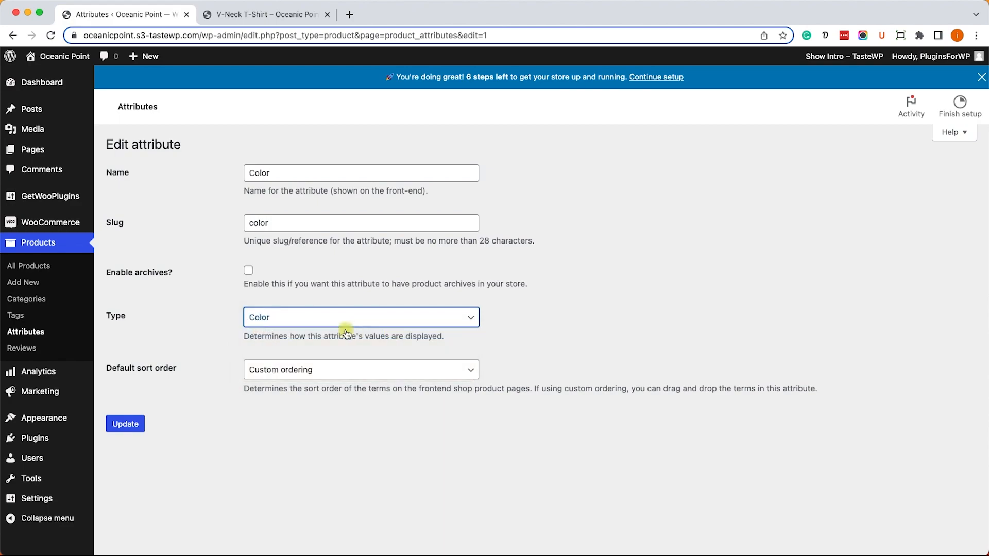
{"action": "left_click", "coordinate": [126, 424]}
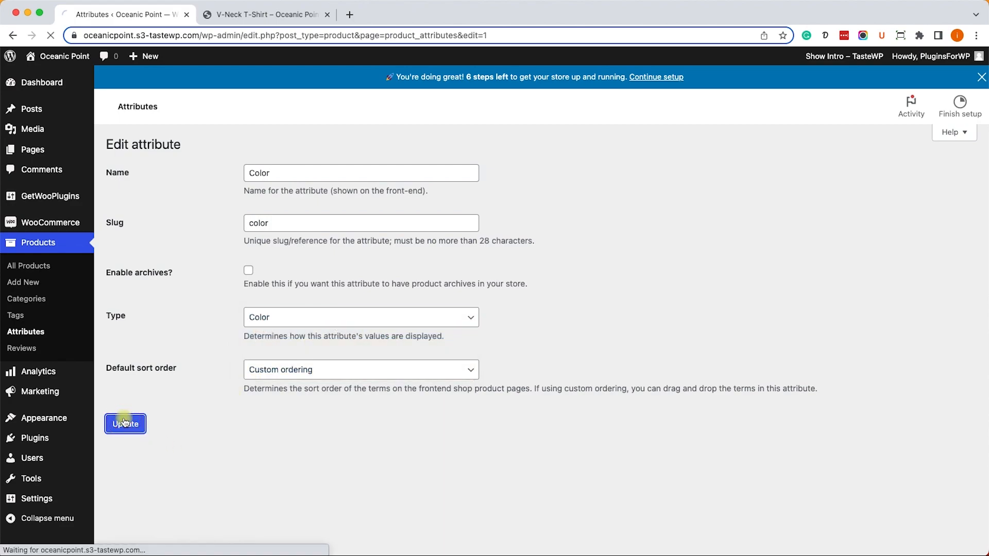
{"action": "left_click", "coordinate": [126, 424]}
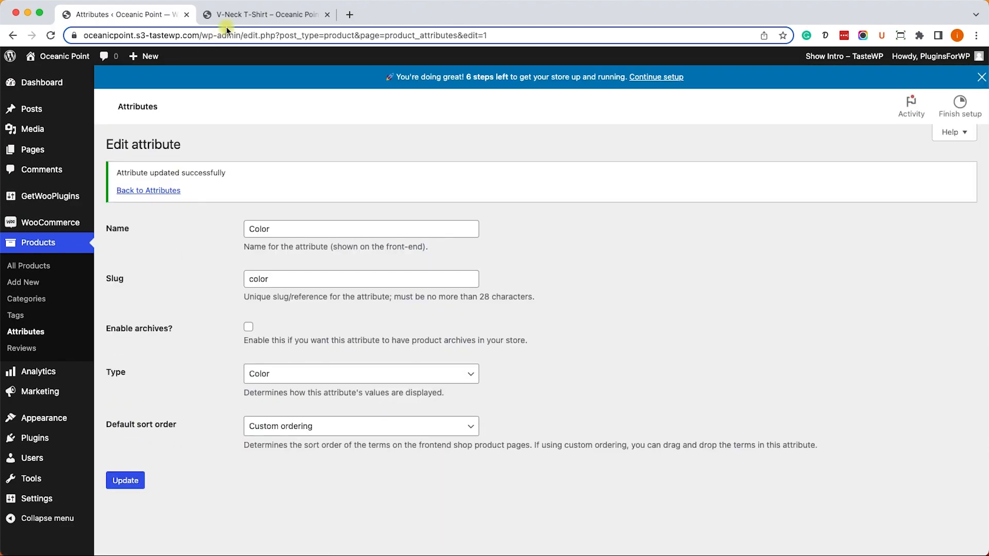
{"action": "left_click", "coordinate": [268, 14]}
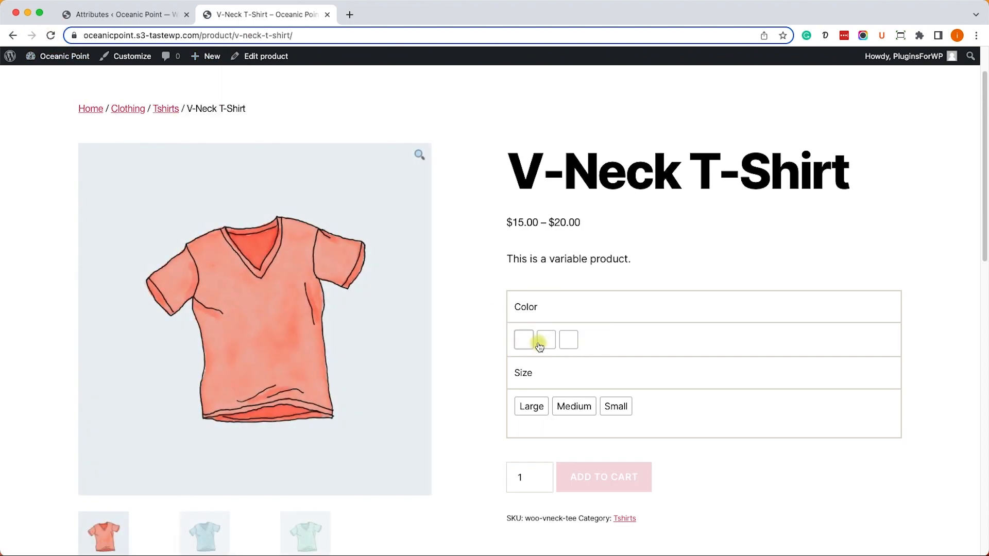
{"action": "mouse_move", "coordinate": [546, 346]}
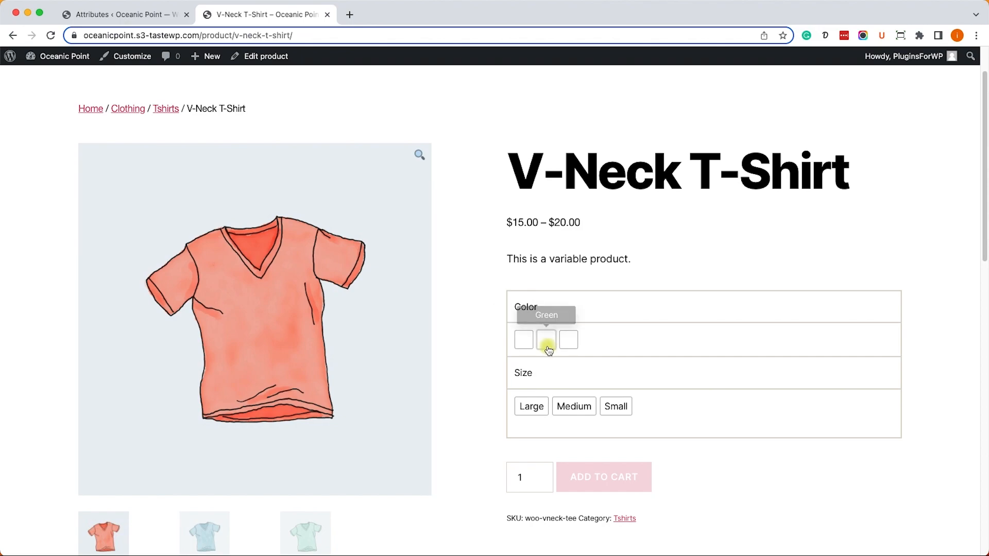
{"action": "mouse_move", "coordinate": [470, 318]}
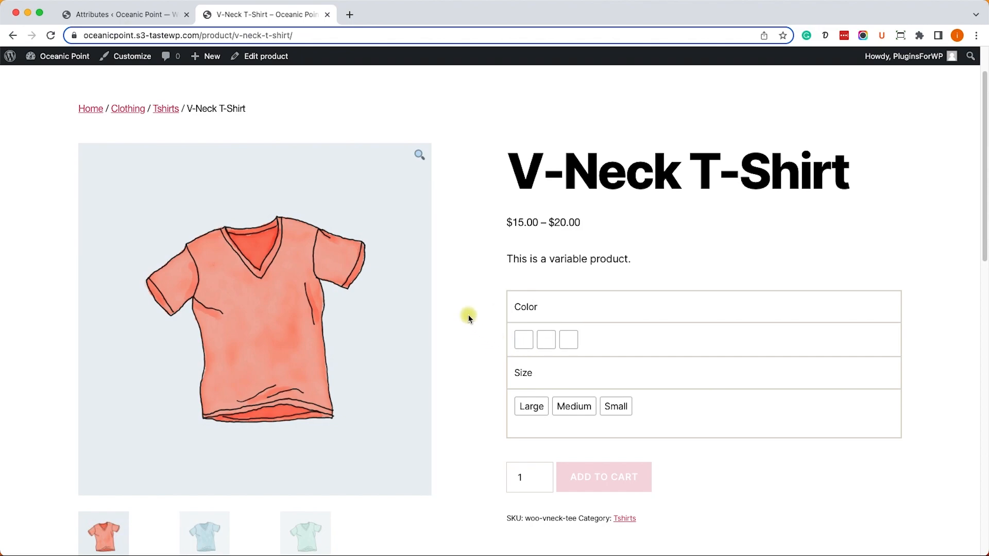
Return from the product page to the store admin's Attributes list.
{"action": "left_click", "coordinate": [129, 15]}
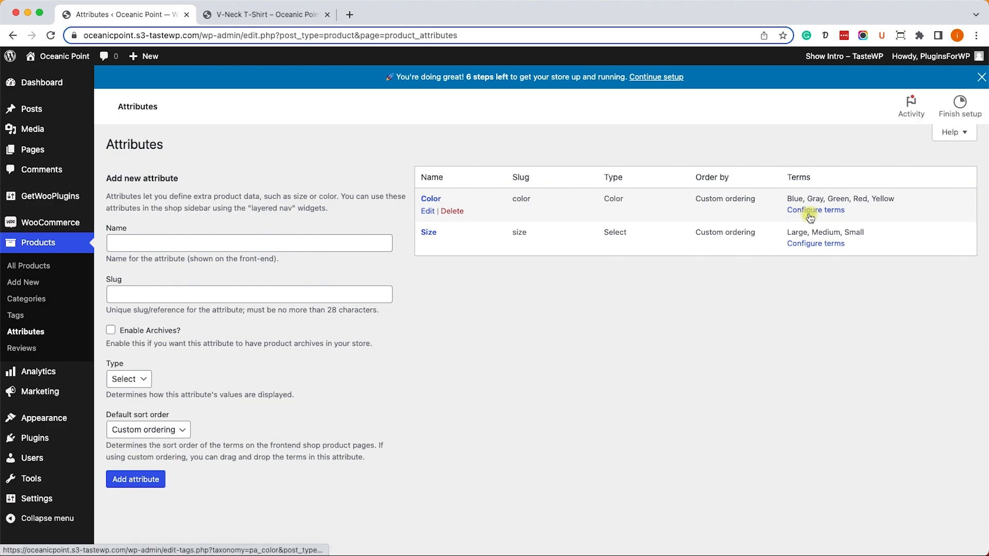
In Color's Configure terms, edit Blue, pick the blue preset colour and update the term.
{"action": "left_click", "coordinate": [816, 211]}
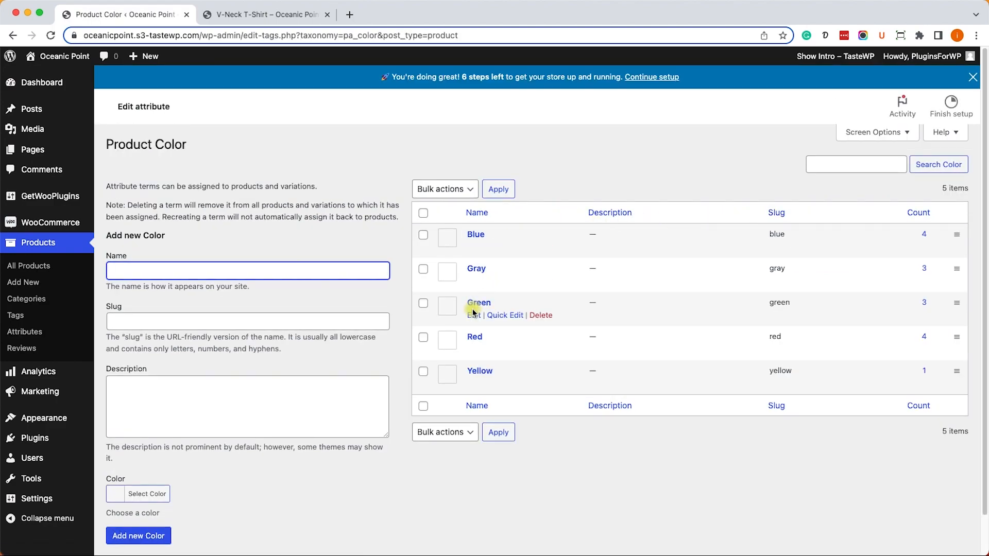
{"action": "mouse_move", "coordinate": [480, 252]}
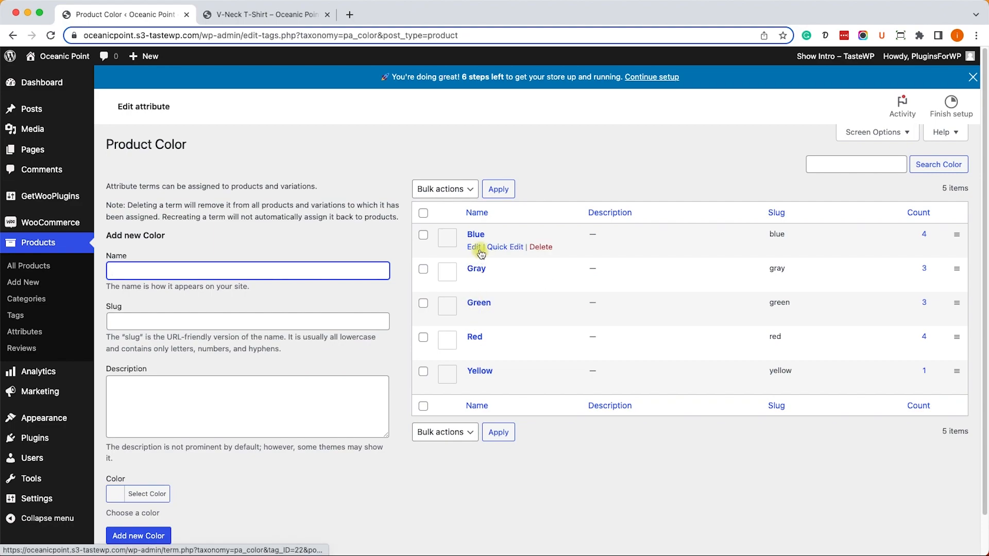
{"action": "left_click", "coordinate": [474, 248]}
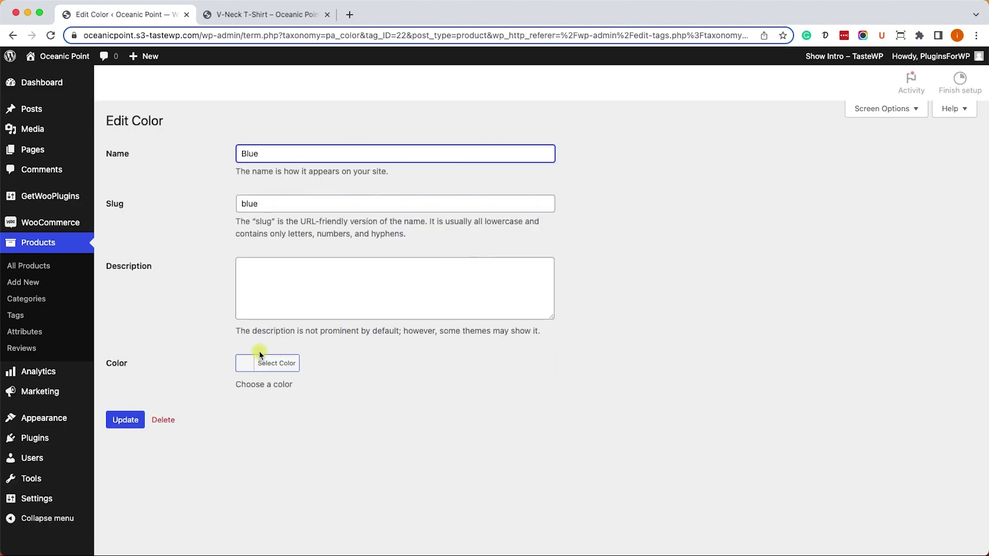
{"action": "left_click", "coordinate": [276, 363]}
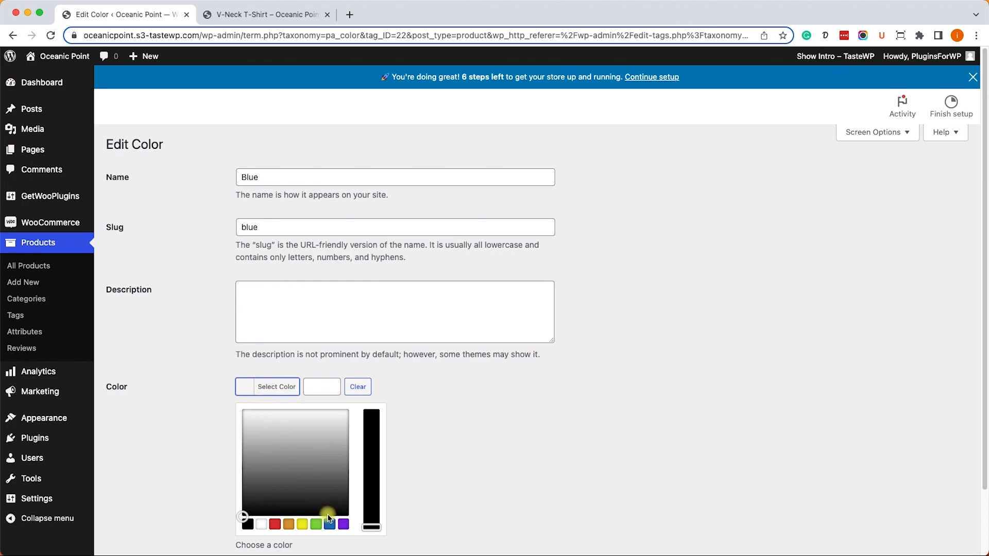
{"action": "left_click", "coordinate": [327, 525]}
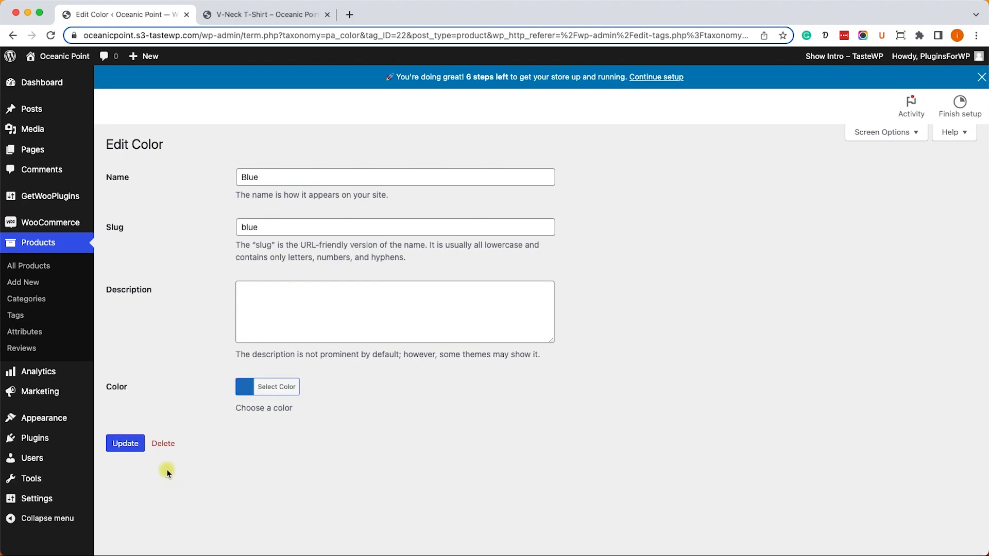
{"action": "left_click", "coordinate": [125, 443]}
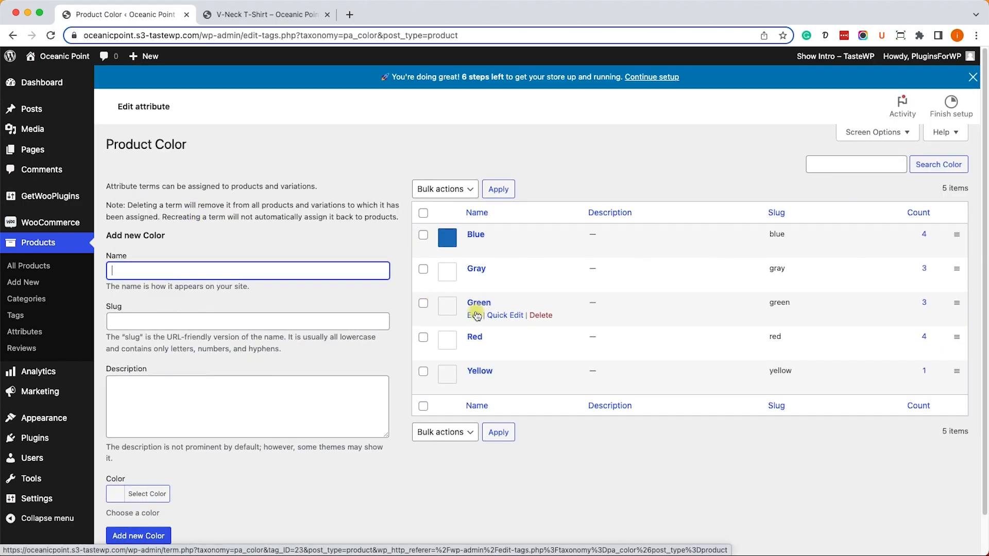
Pick green for the Green term and red for the Red term, updating each, then return to the product page.
{"action": "left_click", "coordinate": [478, 302]}
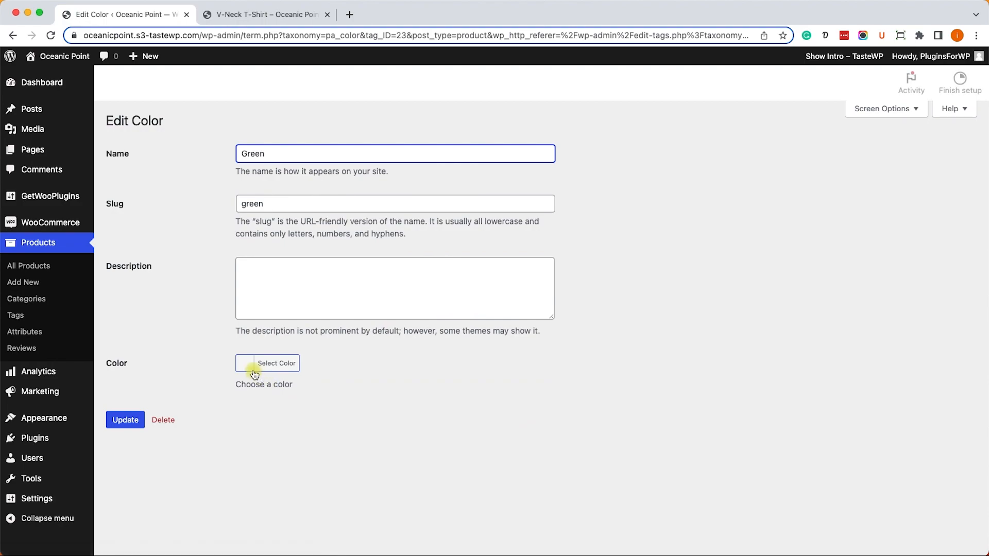
{"action": "left_click", "coordinate": [266, 363]}
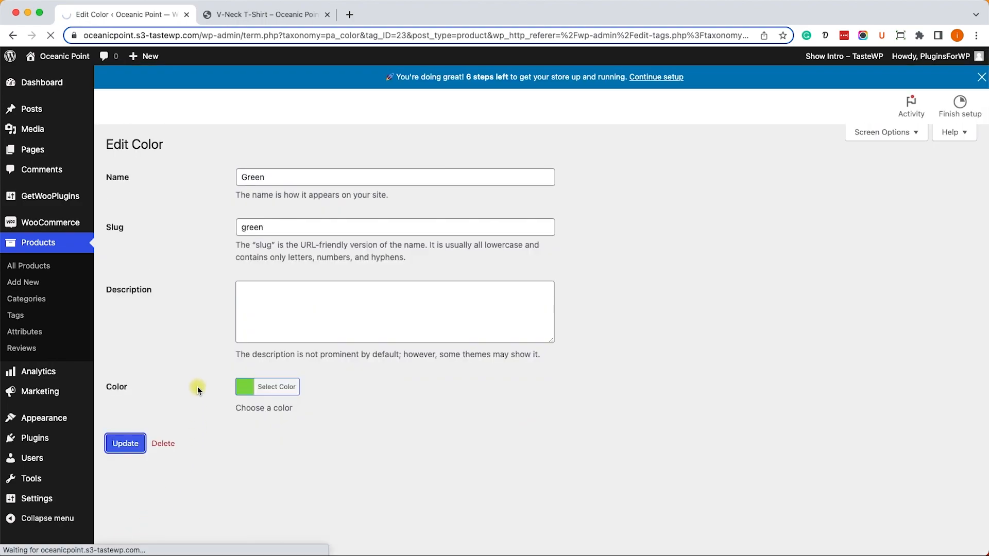
{"action": "left_click", "coordinate": [125, 443]}
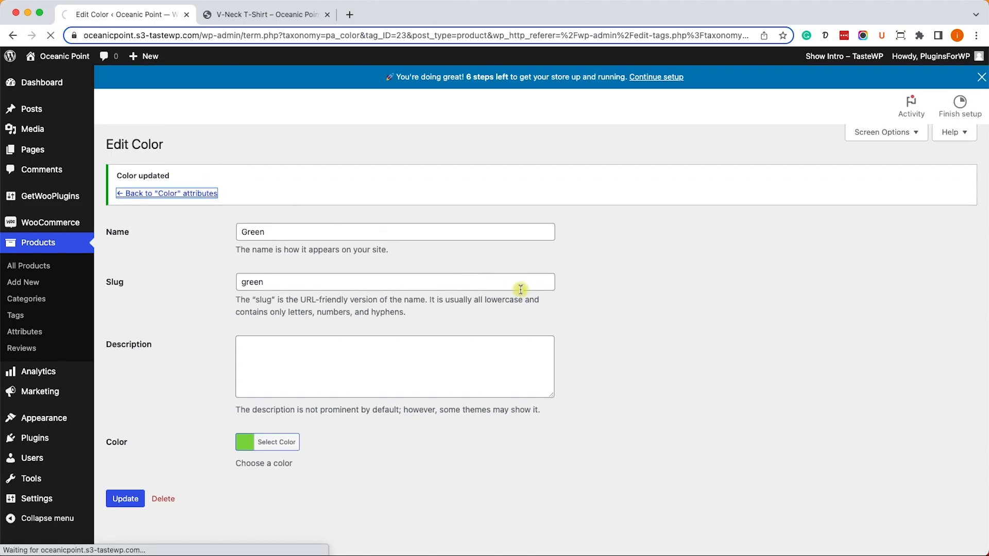
{"action": "left_click", "coordinate": [167, 194]}
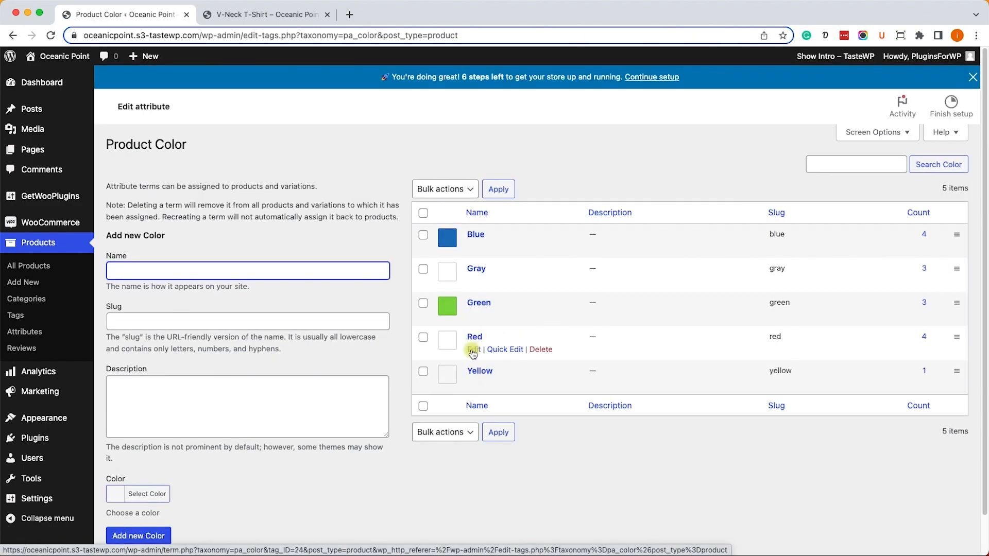
{"action": "left_click", "coordinate": [473, 349]}
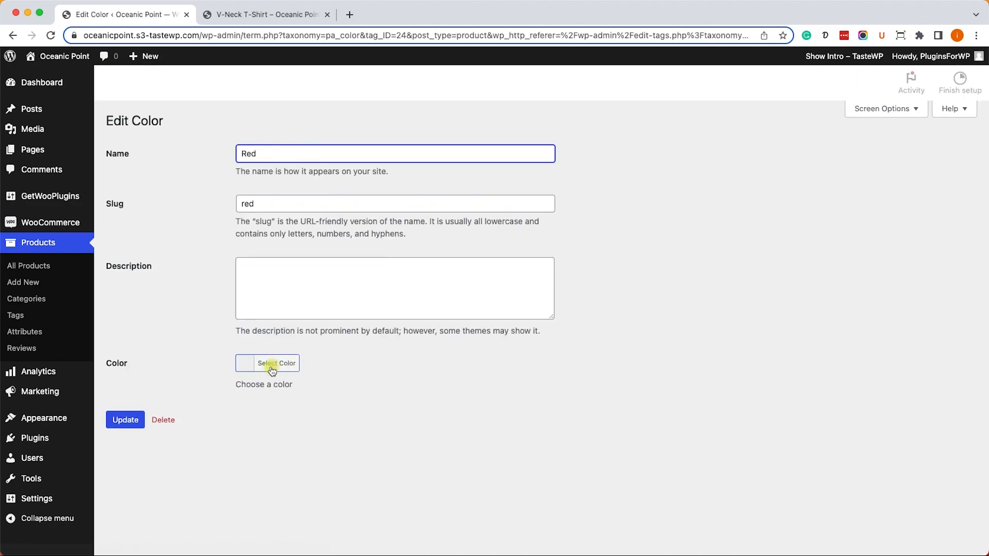
{"action": "left_click", "coordinate": [276, 362]}
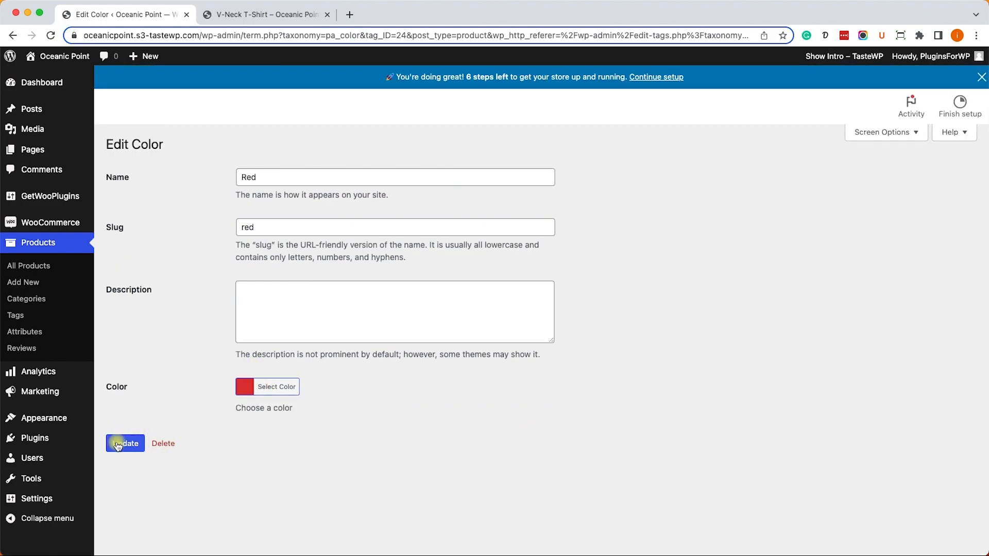
{"action": "left_click", "coordinate": [125, 443]}
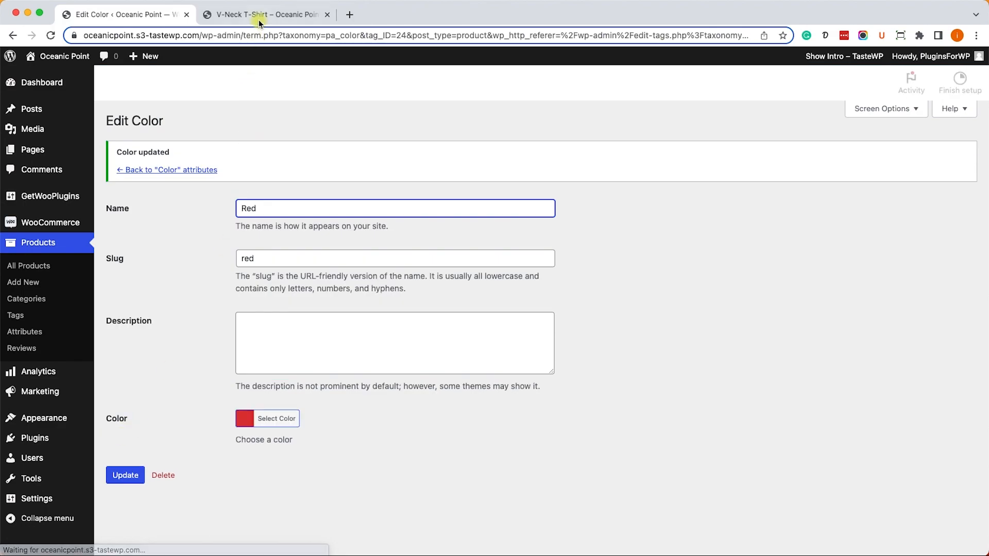
{"action": "left_click", "coordinate": [264, 14]}
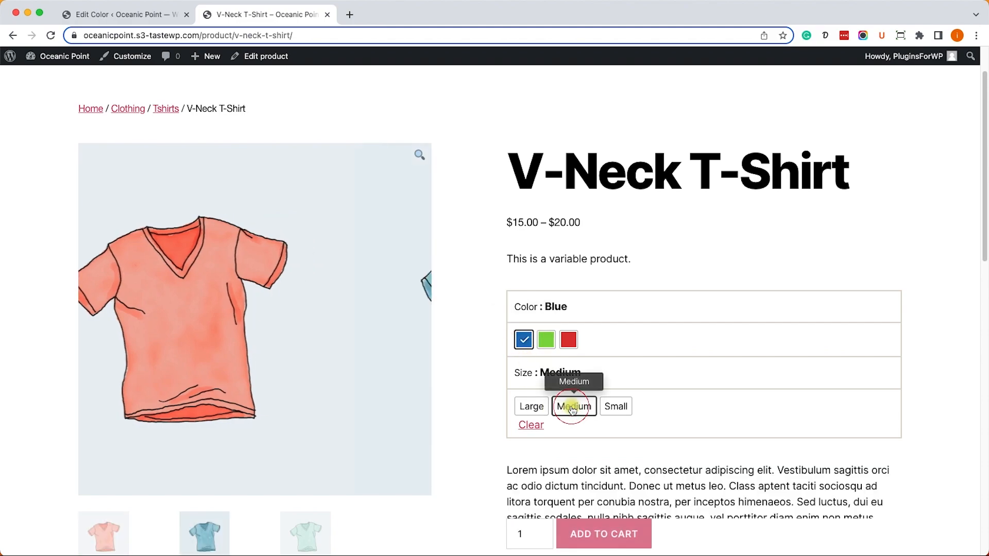
Choose Medium on the T-shirt page, then reach GetWooPlugins > Swatches Settings and its Tutorial section.
{"action": "left_click", "coordinate": [573, 407]}
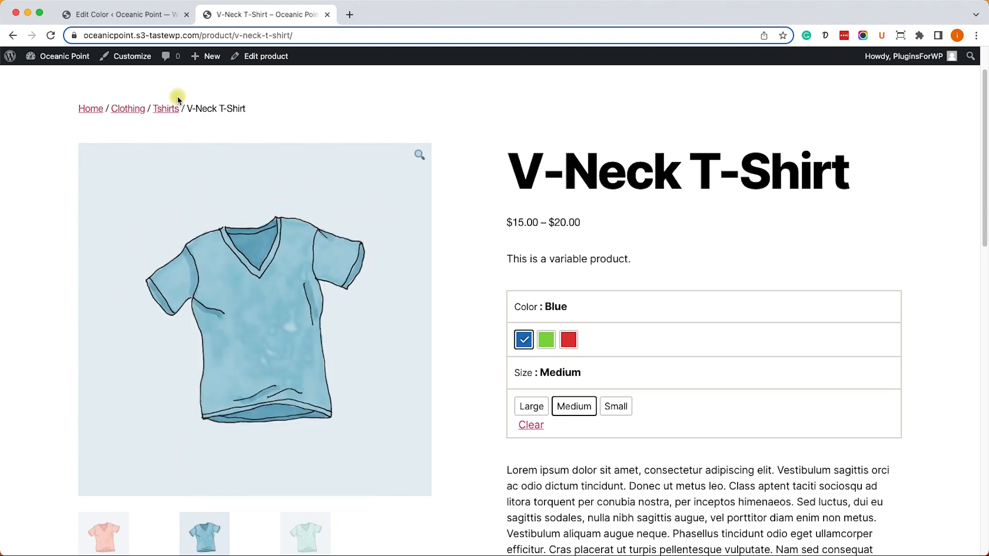
{"action": "left_click", "coordinate": [128, 13]}
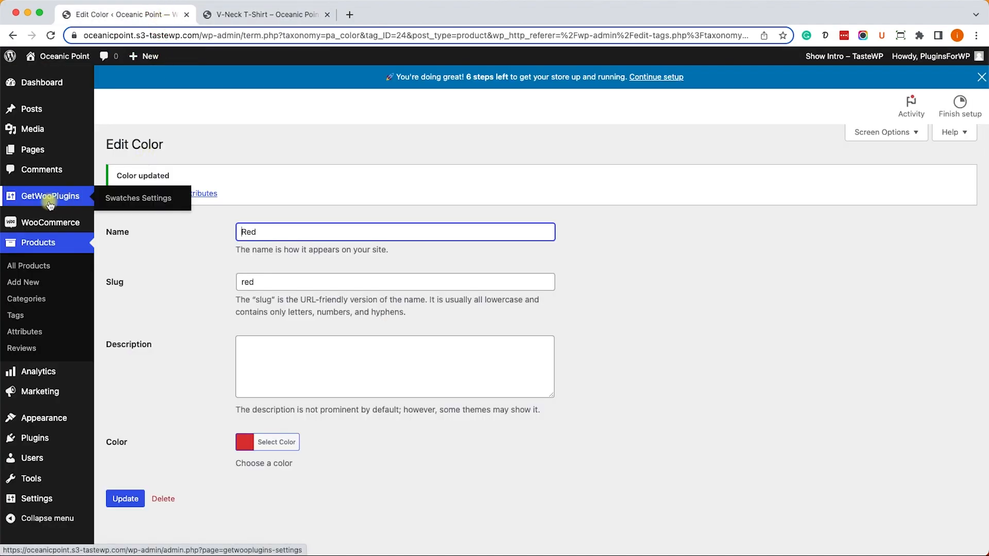
{"action": "left_click", "coordinate": [138, 198]}
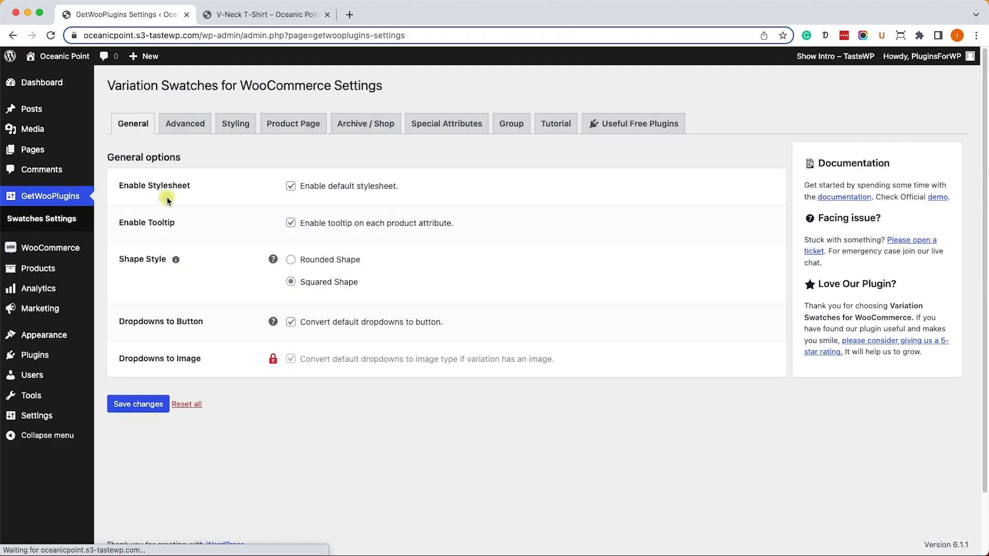
{"action": "left_click", "coordinate": [556, 124]}
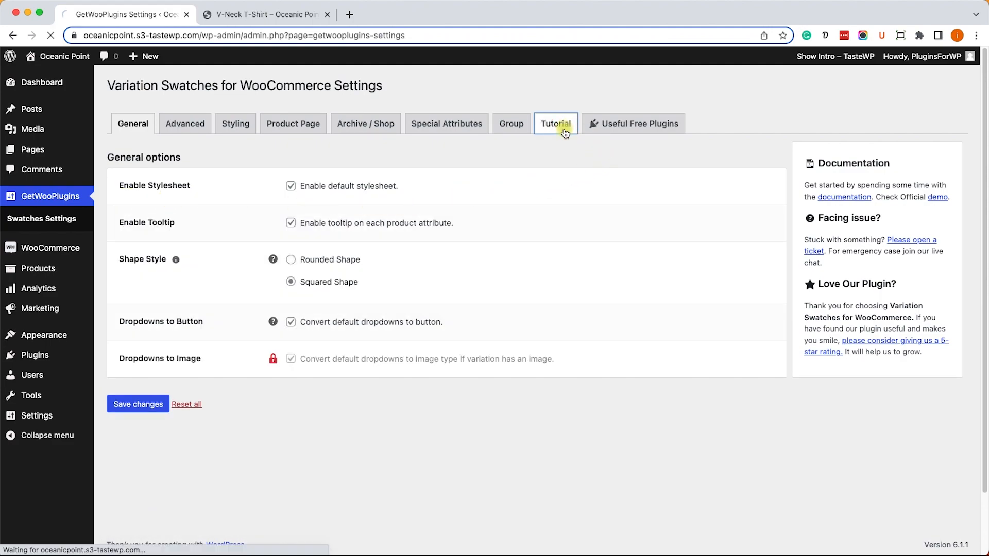
{"action": "left_click", "coordinate": [556, 123]}
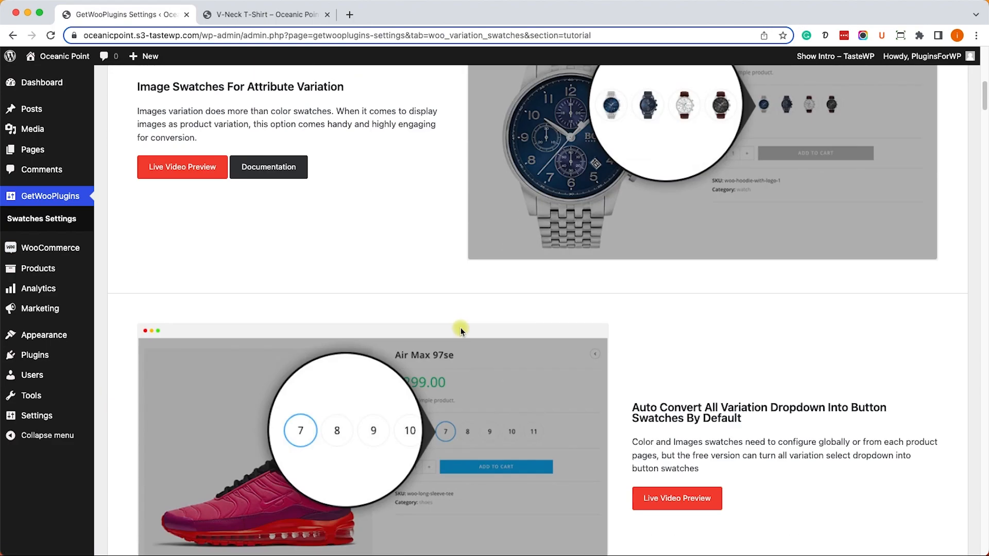
{"action": "scroll", "scroll_direction": "down", "scroll_amount": 3}
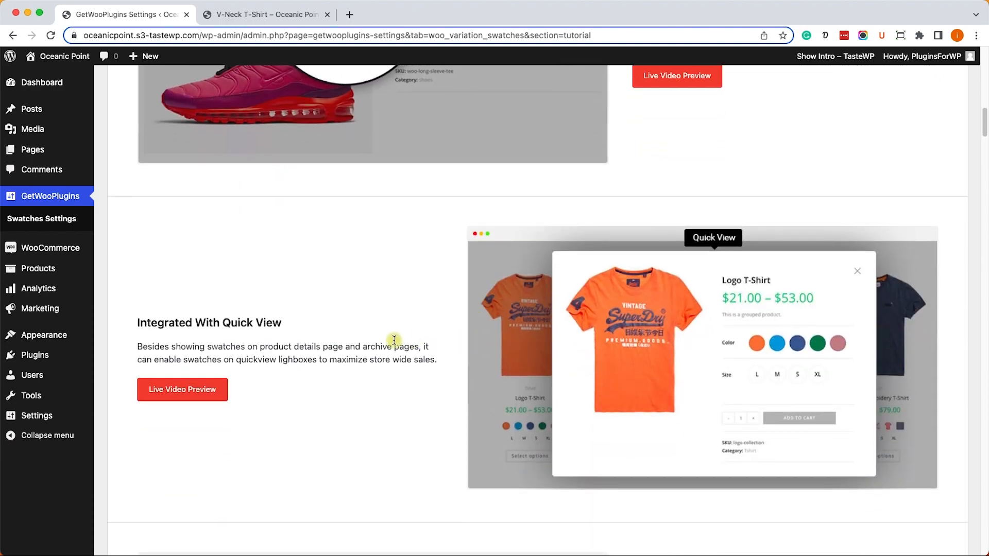
{"action": "scroll", "scroll_direction": "down", "scroll_amount": 3}
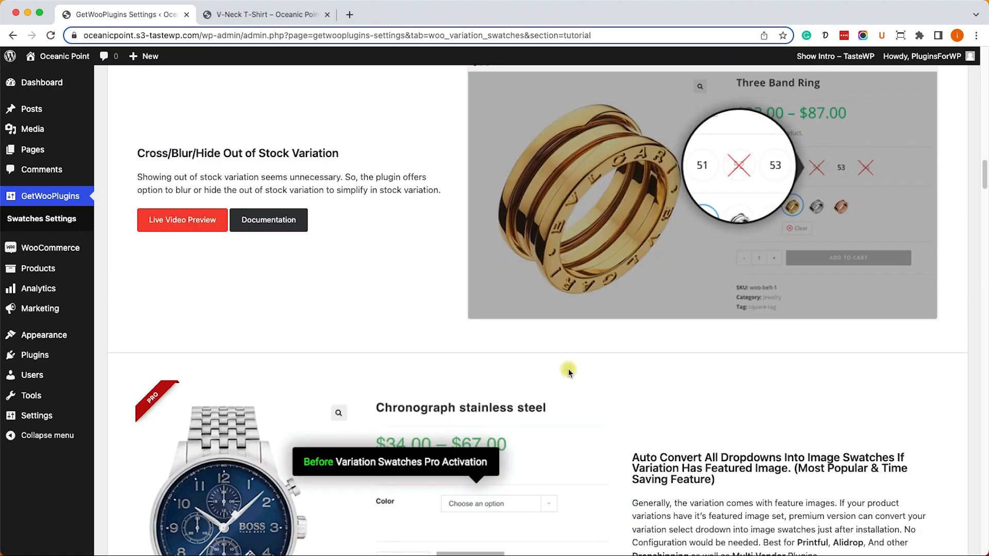
{"action": "scroll", "scroll_direction": "down", "scroll_amount": 3}
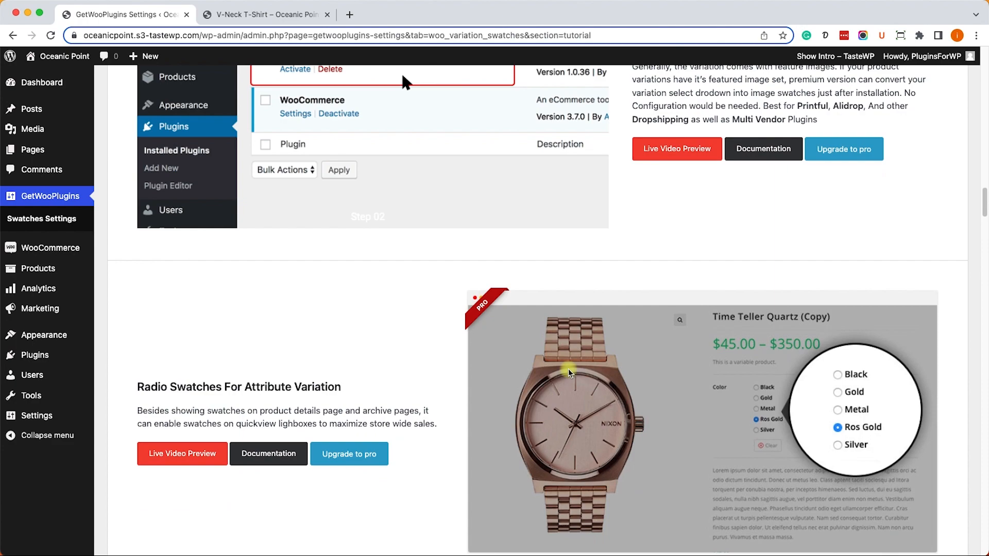
{"action": "scroll", "scroll_direction": "down", "scroll_amount": 3}
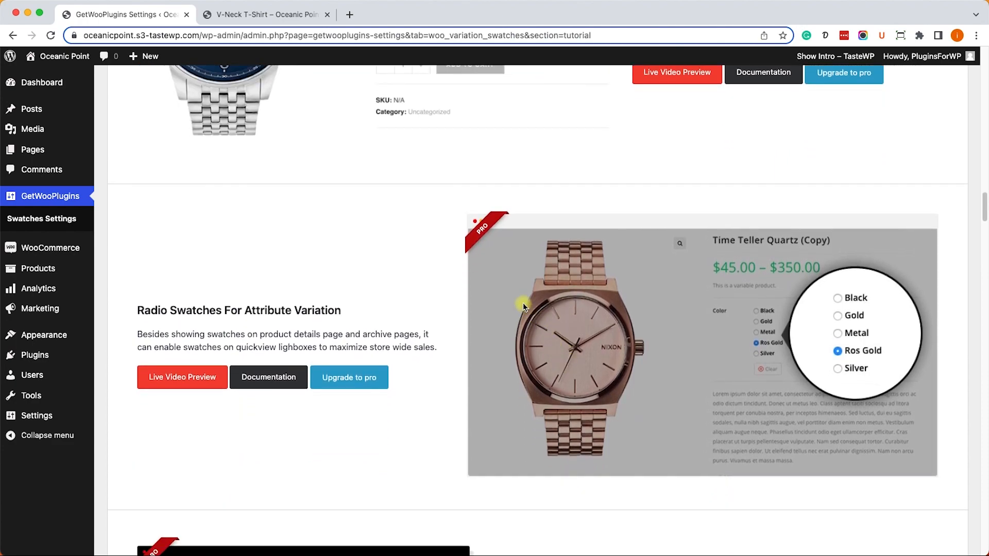
{"action": "mouse_move", "coordinate": [489, 231]}
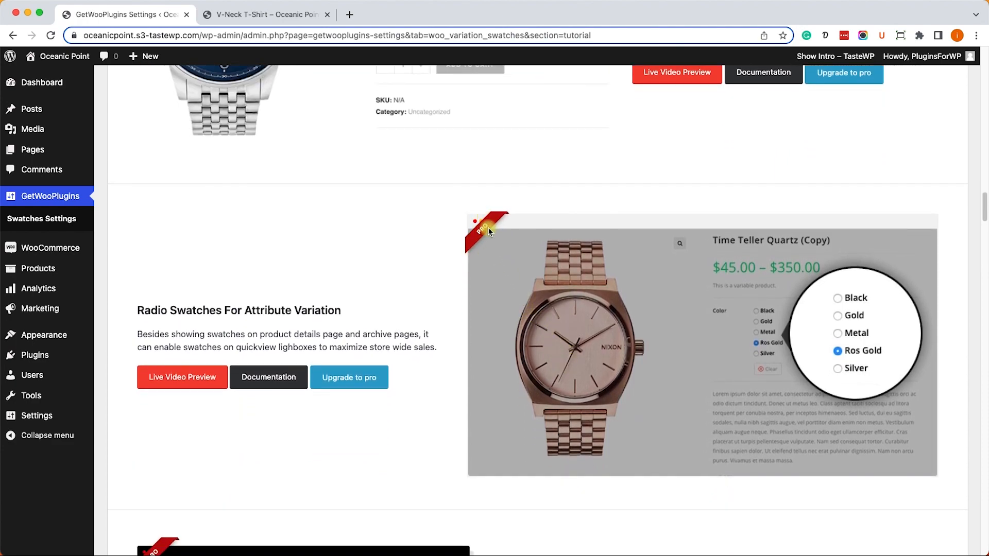